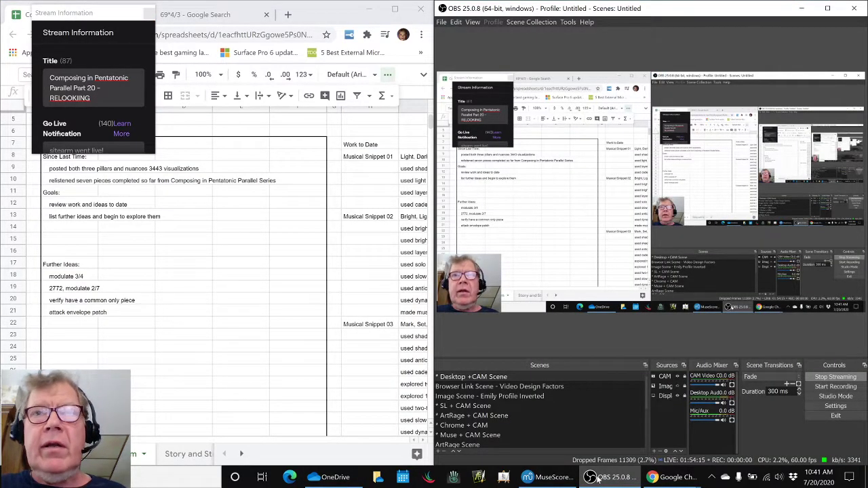
Bring the MuseScore score beside the notes and highlight the 'list further ideas' line.
{"action": "left_click", "coordinate": [527, 477]}
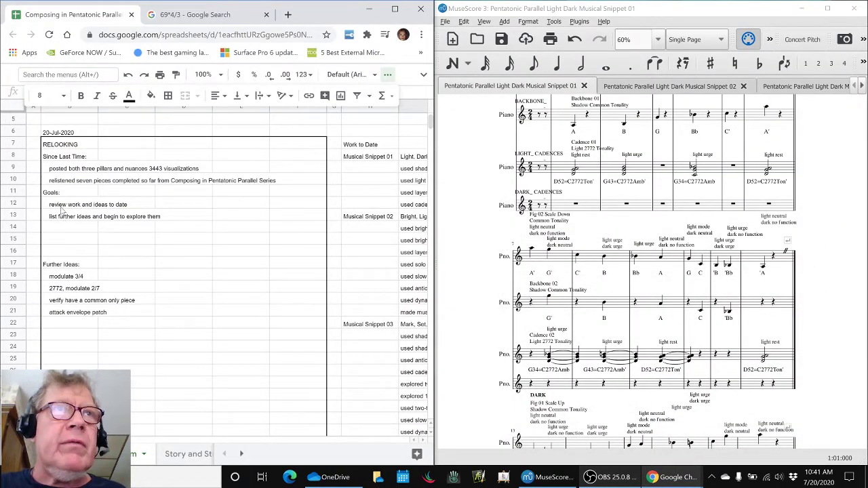
{"action": "left_click", "coordinate": [87, 203]}
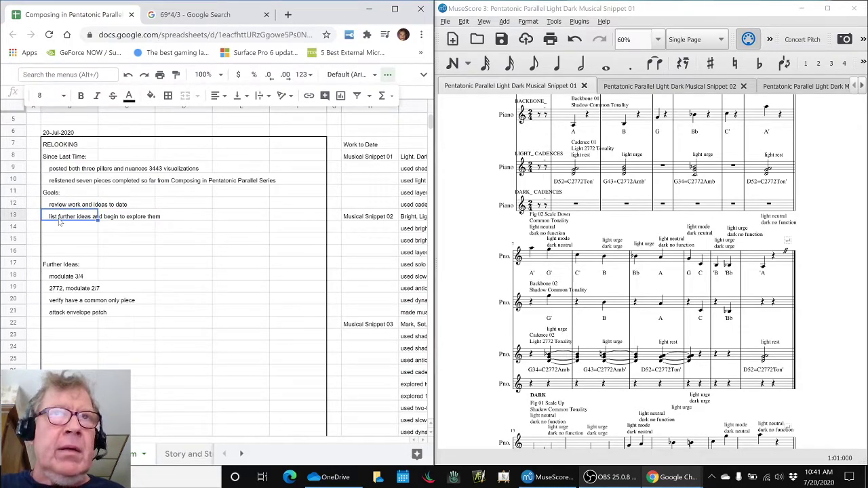
{"action": "mouse_move", "coordinate": [380, 170]}
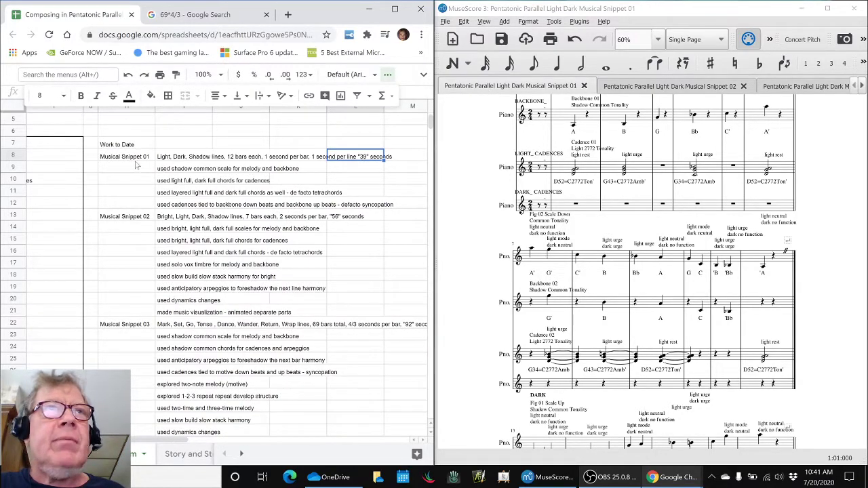
Go through Musical Snippet 01's shadow common scale and layered light/dark chord technique lines.
{"action": "scroll", "scroll_direction": "up", "scroll_amount": 3}
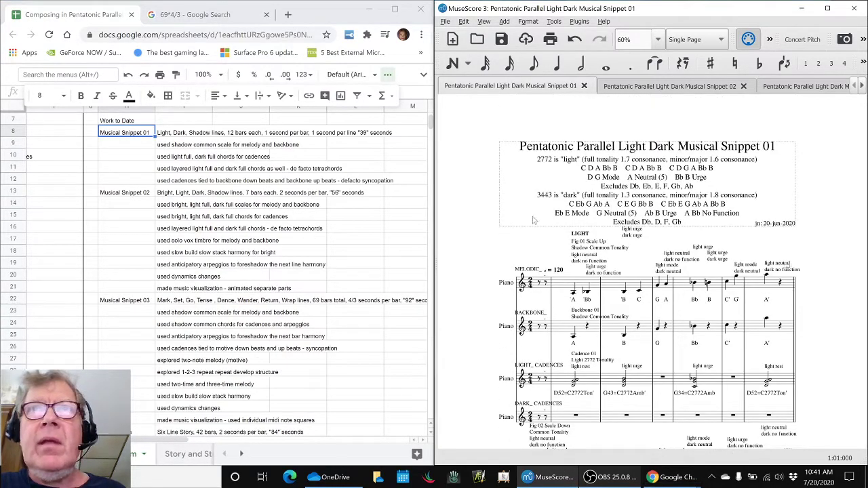
{"action": "left_click", "coordinate": [581, 283]}
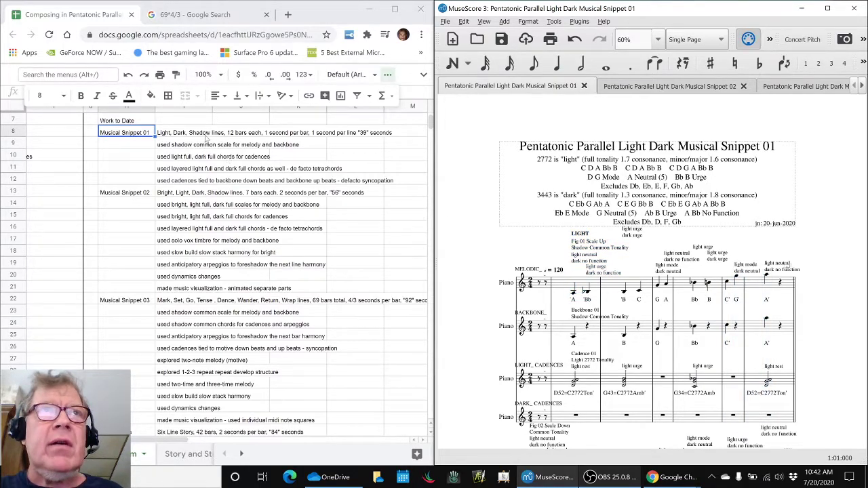
{"action": "left_click", "coordinate": [183, 144]}
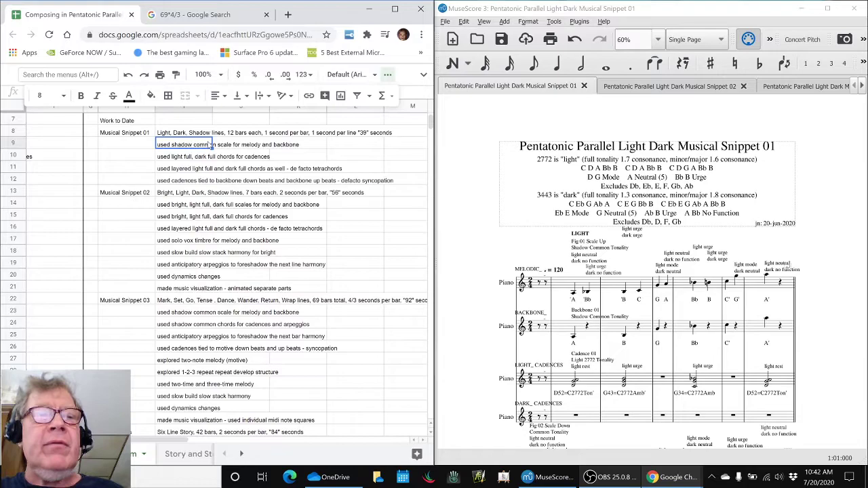
{"action": "mouse_move", "coordinate": [187, 173]}
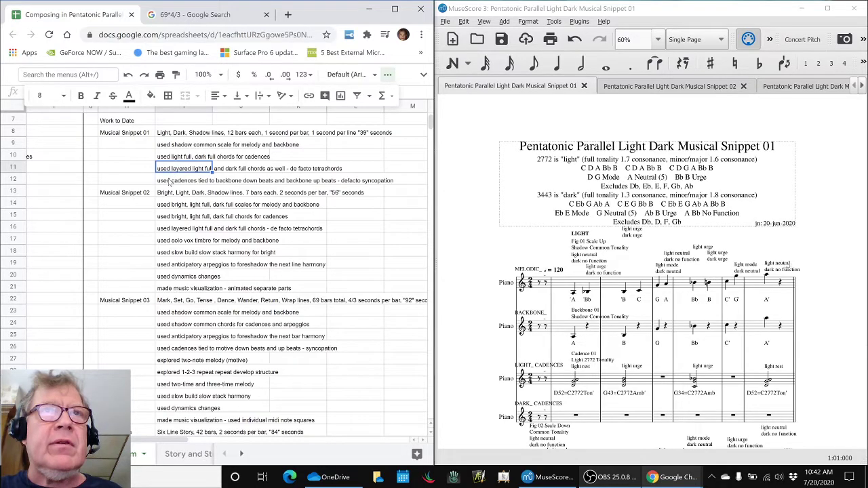
{"action": "left_click", "coordinate": [183, 179]}
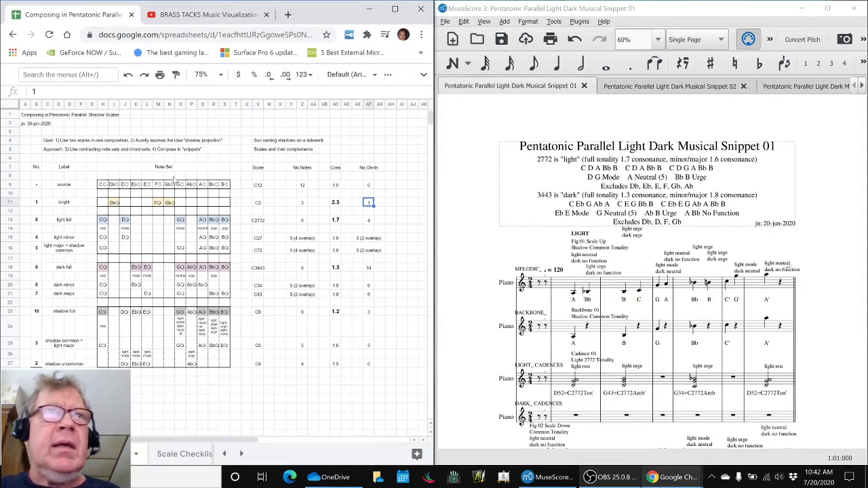
{"action": "mouse_move", "coordinate": [83, 220]}
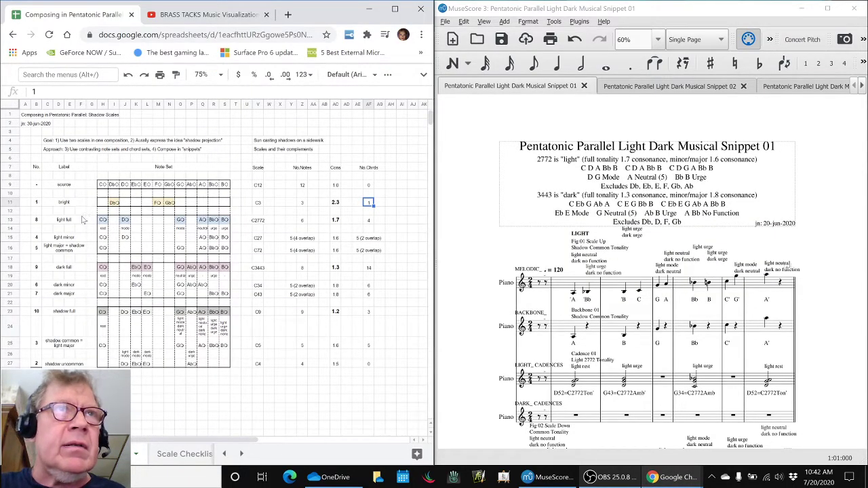
Check the light minor, dark full and dark minor circle-count rows, then return to the notes.
{"action": "left_click", "coordinate": [62, 239]}
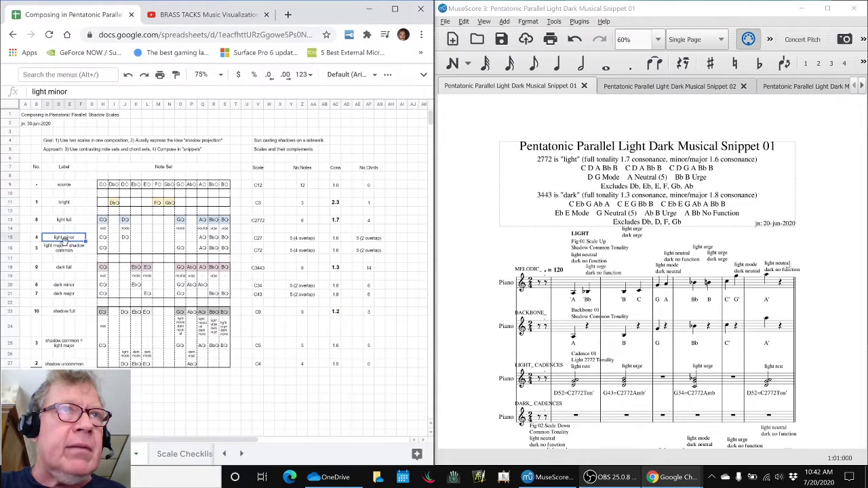
{"action": "left_click", "coordinate": [64, 266]}
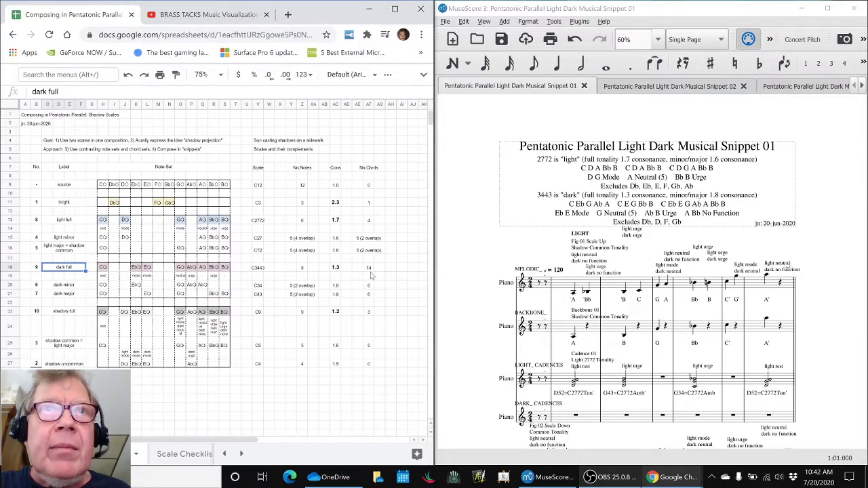
{"action": "left_click", "coordinate": [369, 285]}
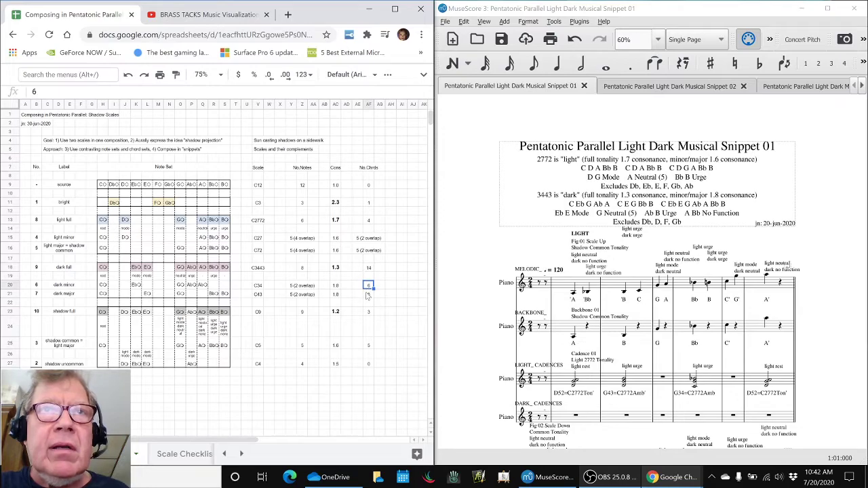
{"action": "key", "text": "alt+tab"}
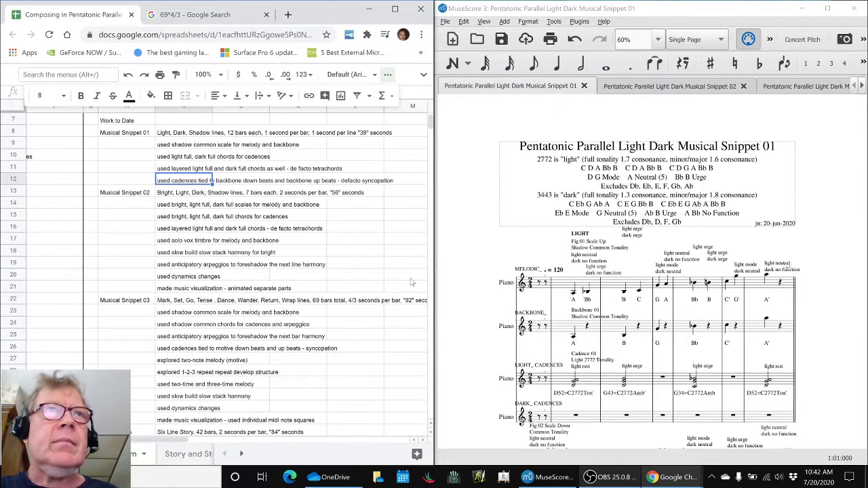
{"action": "mouse_move", "coordinate": [409, 179]}
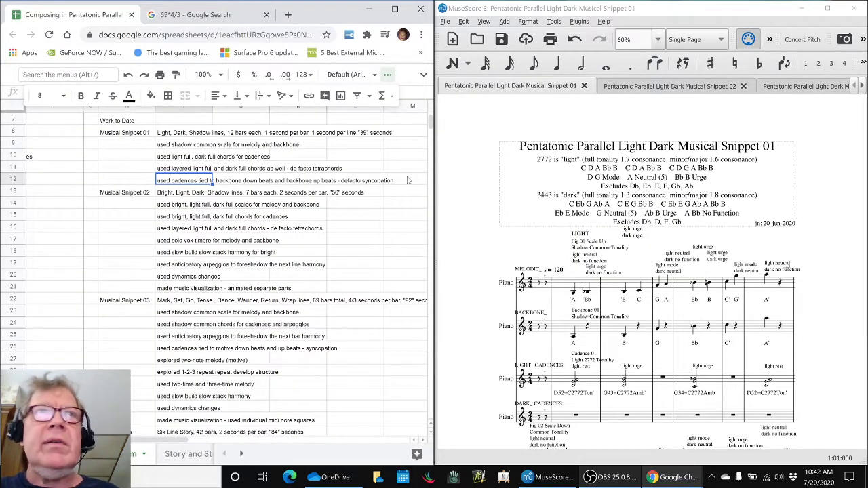
Show the Musical Snippet 02 score and play it back through the vocal and light chord staves.
{"action": "left_click", "coordinate": [668, 87]}
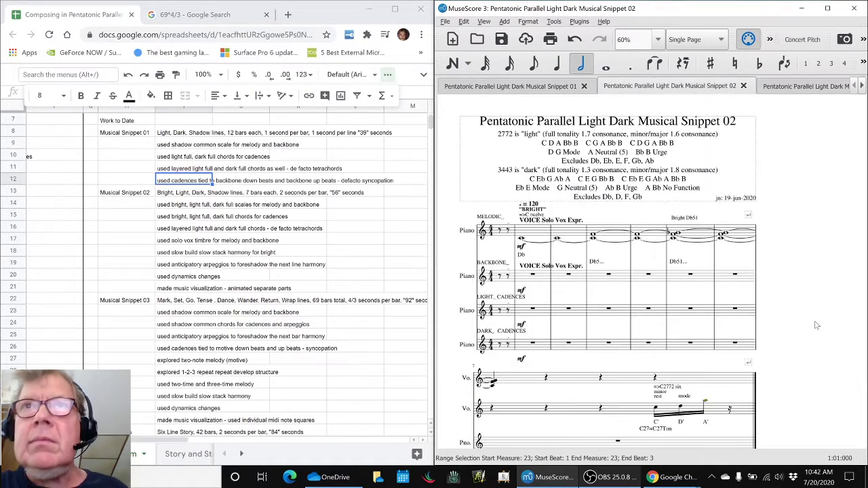
{"action": "mouse_move", "coordinate": [534, 233]}
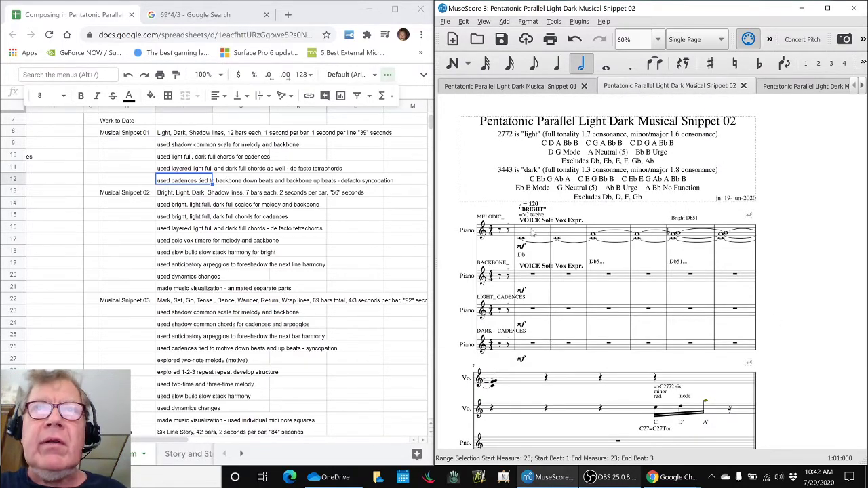
{"action": "left_click", "coordinate": [523, 231]}
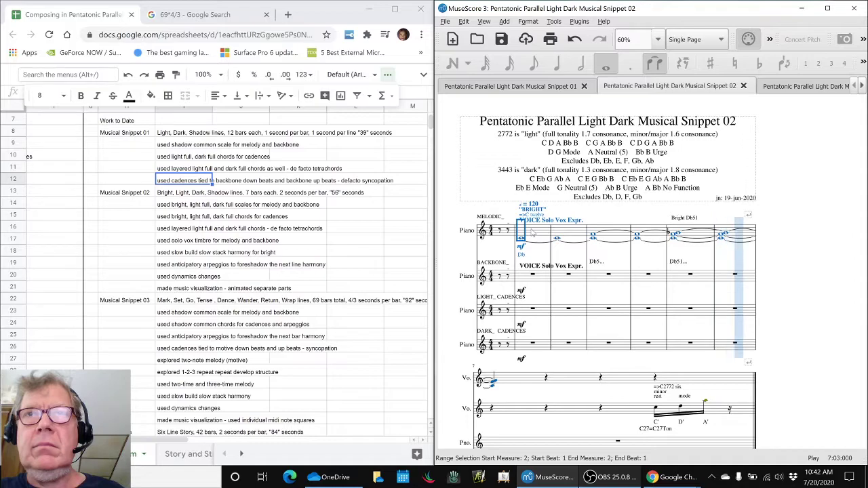
{"action": "scroll", "scroll_direction": "down", "scroll_amount": 3}
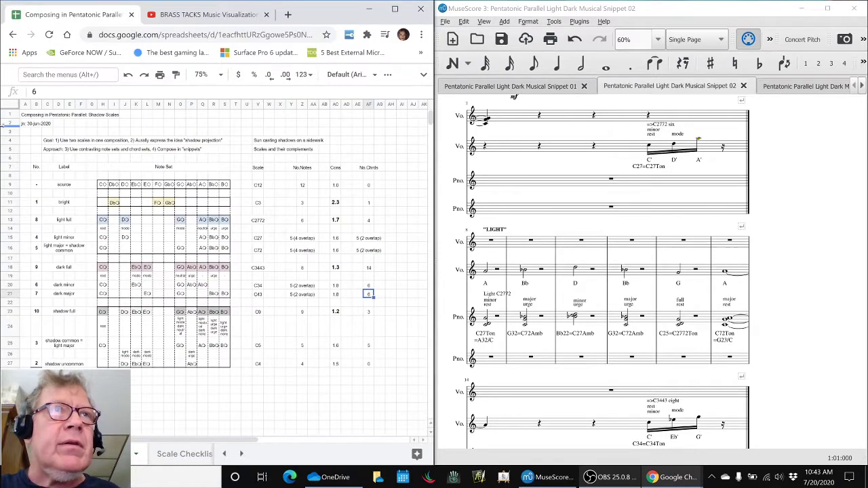
Review the Musical Snippet 02 summary and its slow build harmony technique line.
{"action": "left_click", "coordinate": [114, 202]}
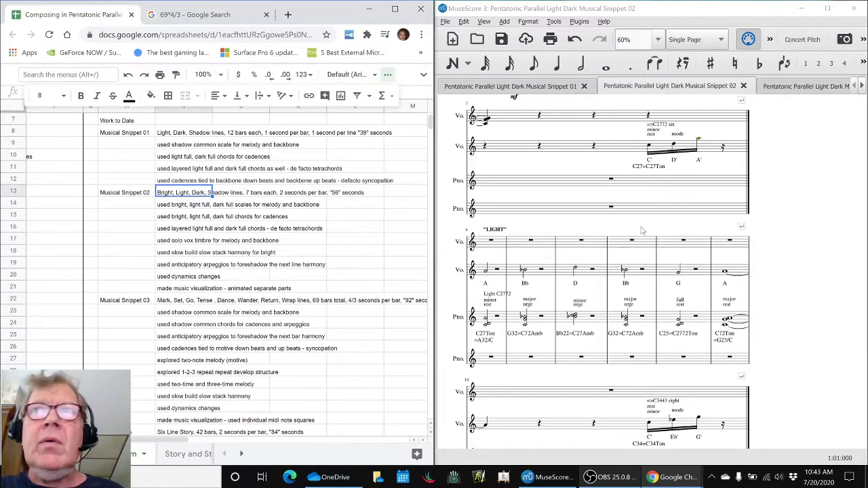
{"action": "scroll", "scroll_direction": "up", "scroll_amount": 3}
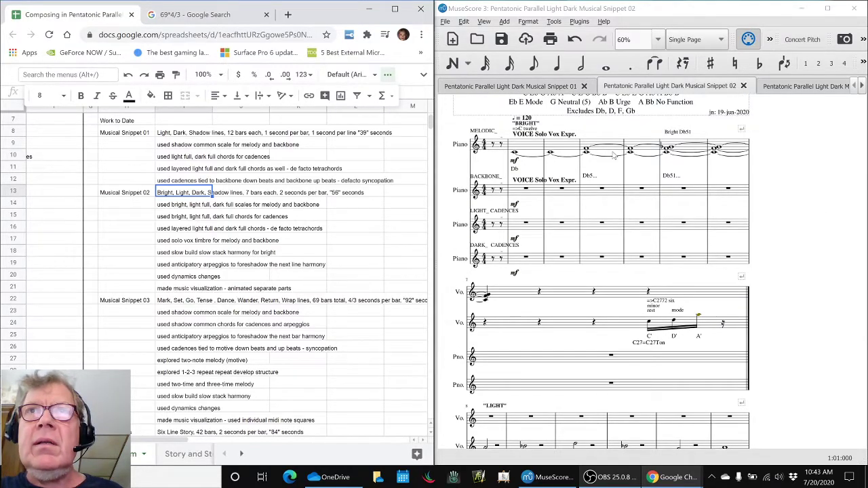
{"action": "mouse_move", "coordinate": [536, 168]}
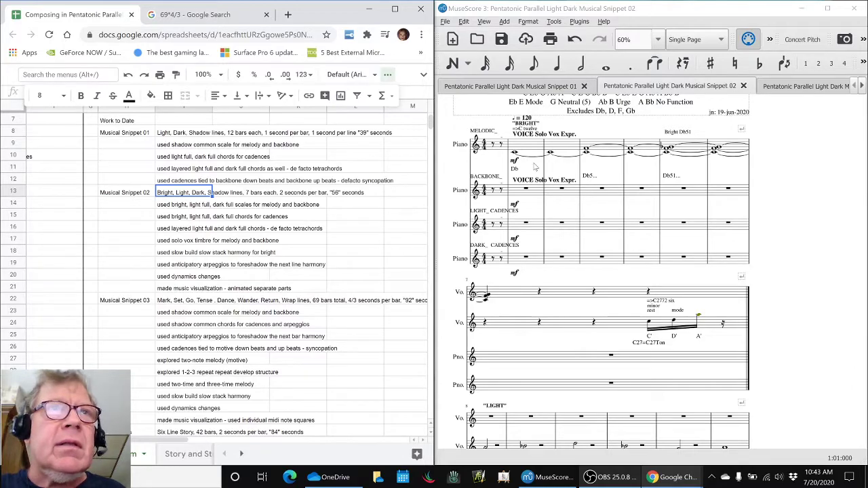
{"action": "mouse_move", "coordinate": [203, 292]}
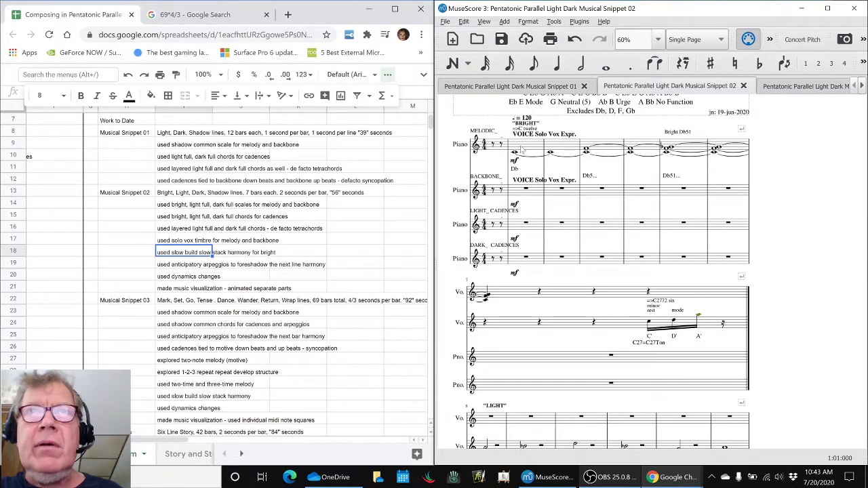
{"action": "left_click", "coordinate": [526, 148]}
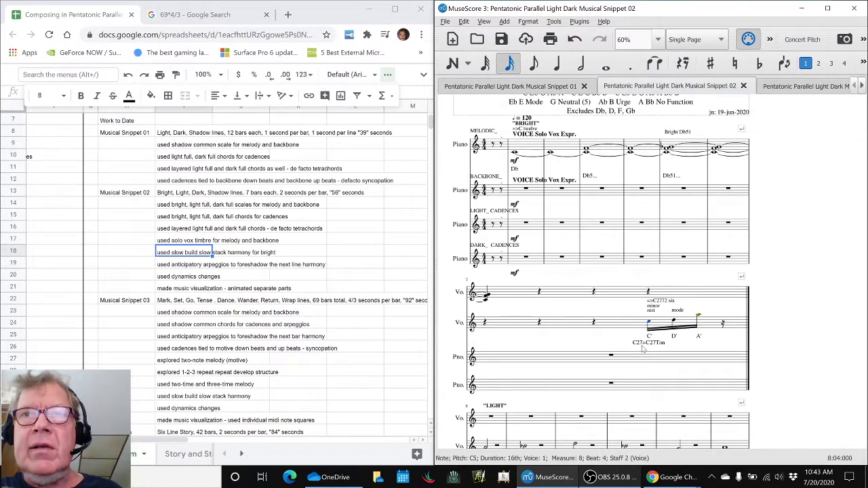
Move down the notes and bring up the Musical Snippet 03 score.
{"action": "scroll", "scroll_direction": "down", "scroll_amount": 3}
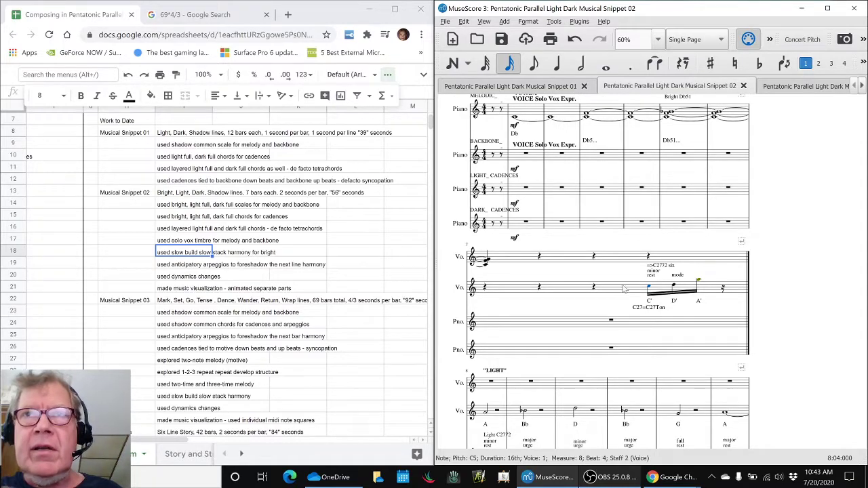
{"action": "scroll", "scroll_direction": "down", "scroll_amount": 3}
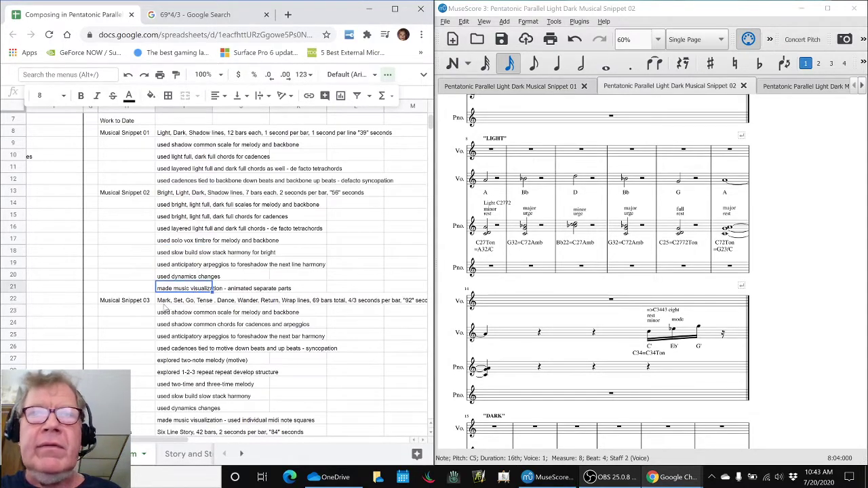
{"action": "left_click", "coordinate": [124, 300]}
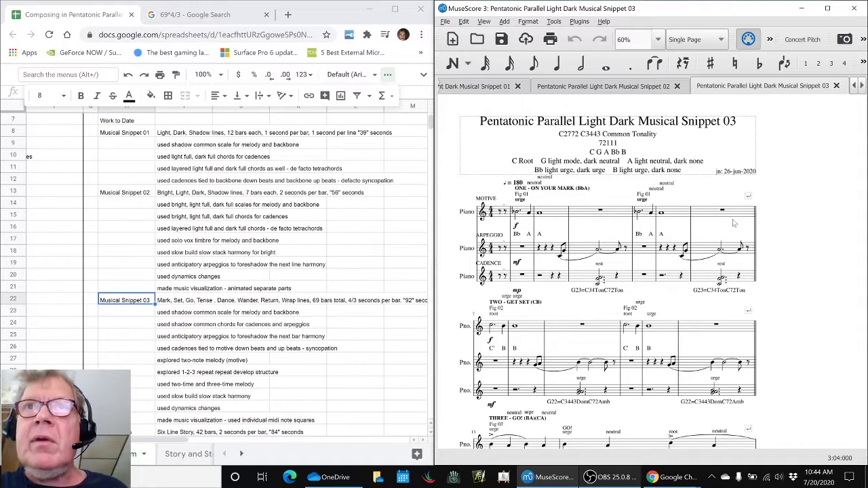
Review Snippet 03's summary and two-note melody note, then play back the Snippet 03 score.
{"action": "left_click", "coordinate": [183, 300]}
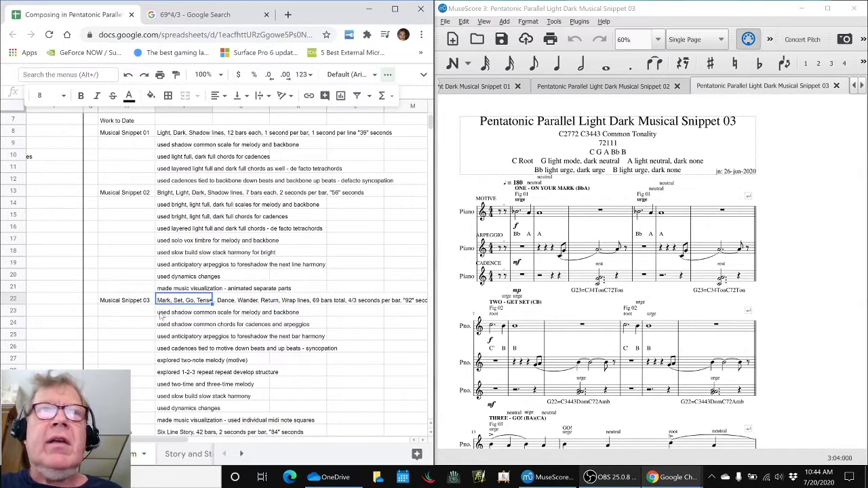
{"action": "left_click", "coordinate": [183, 361]}
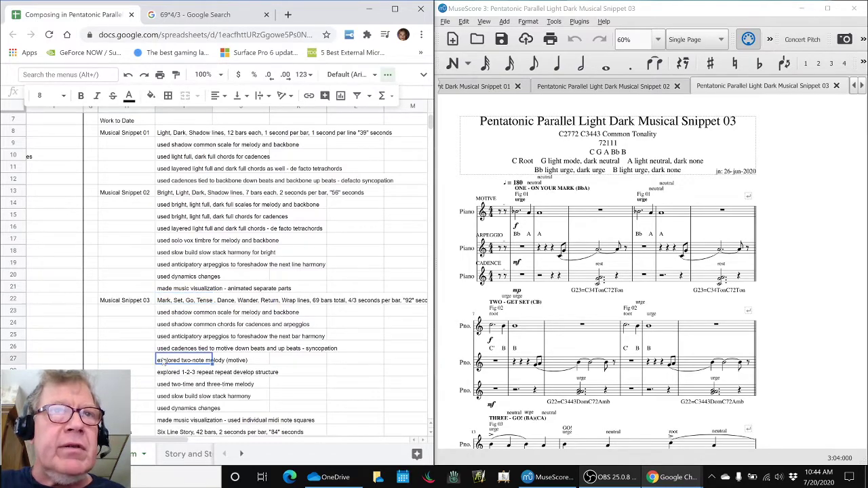
{"action": "scroll", "scroll_direction": "down", "scroll_amount": 3}
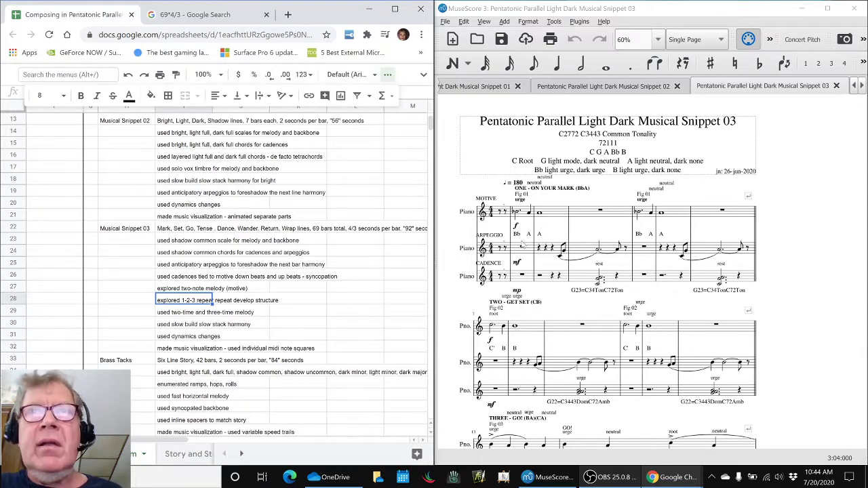
{"action": "left_click", "coordinate": [523, 246]}
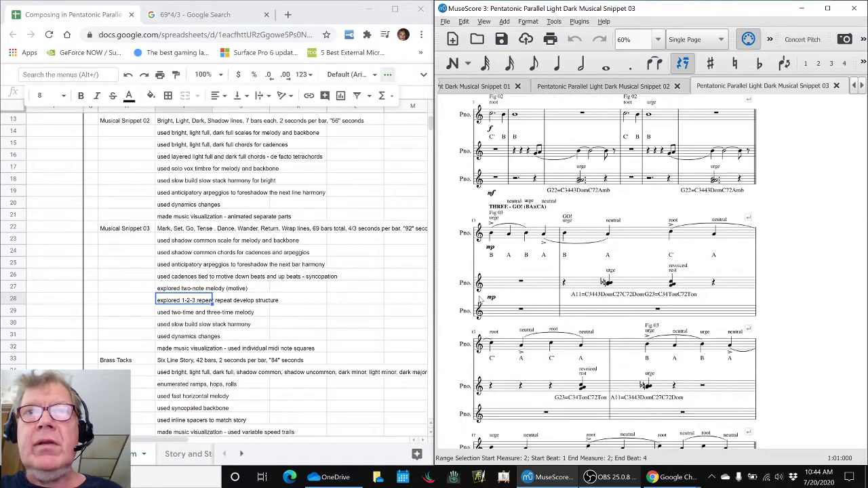
{"action": "scroll", "scroll_direction": "down", "scroll_amount": 3}
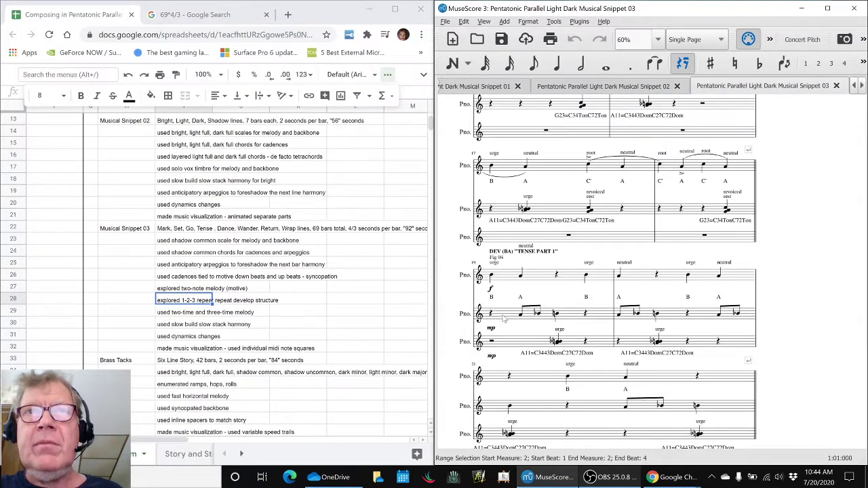
{"action": "left_click", "coordinate": [523, 313]}
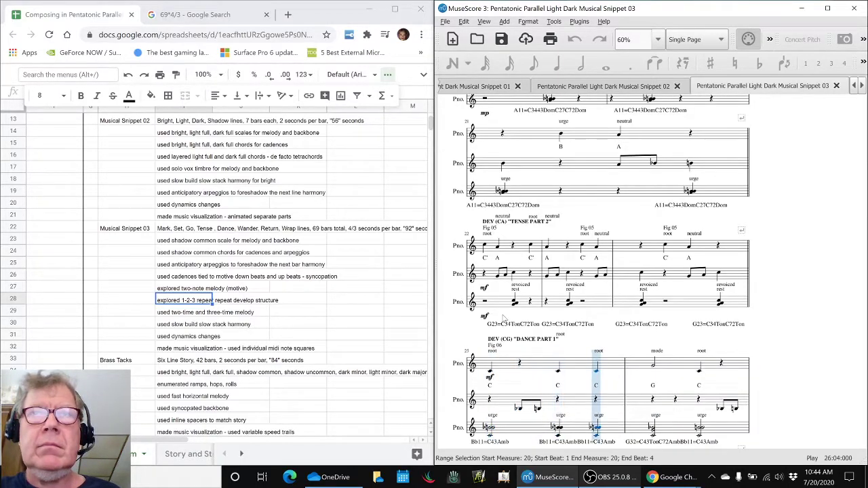
Note the music visualization line and move to the Brass Tacks entry to load its score.
{"action": "scroll", "scroll_direction": "down", "scroll_amount": 3}
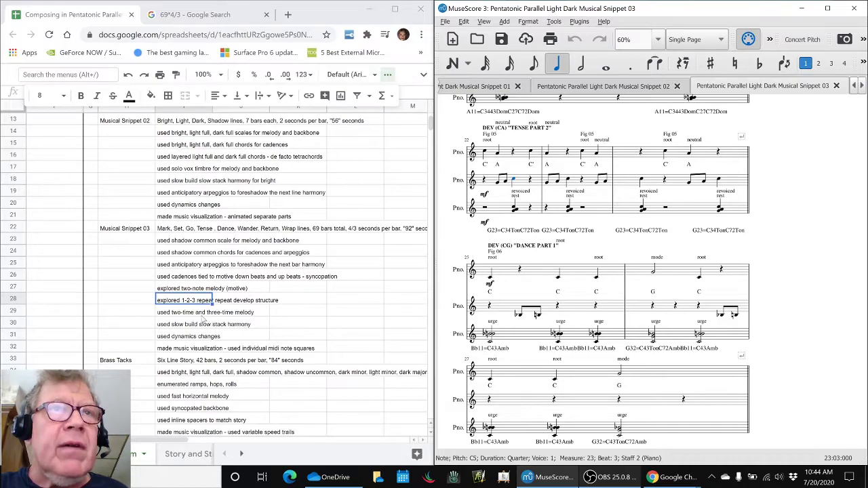
{"action": "left_click", "coordinate": [204, 312]}
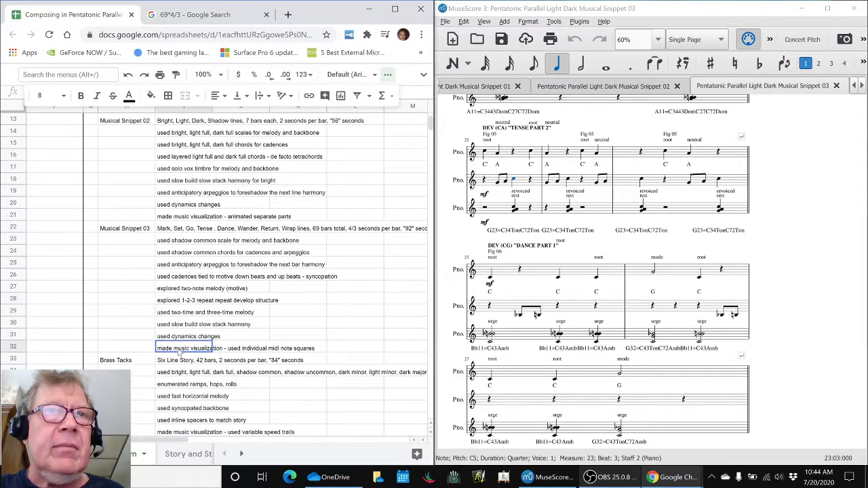
{"action": "left_click", "coordinate": [115, 360]}
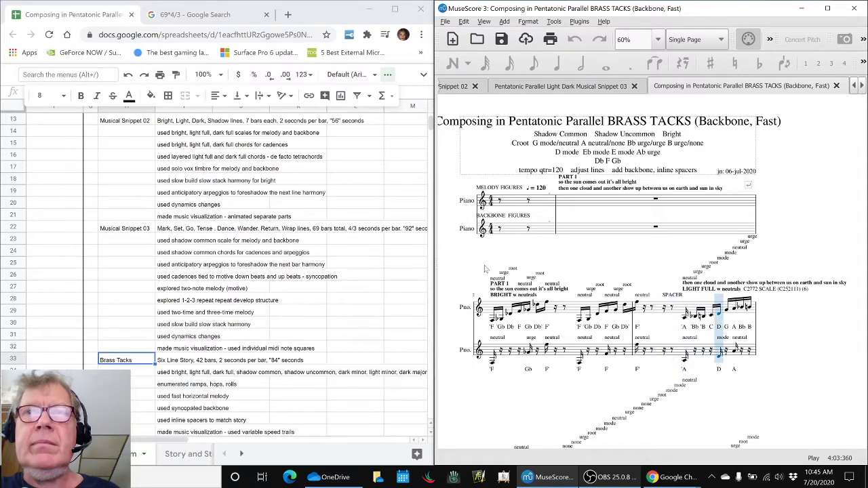
Review the Brass Tacks Six Line Story and enumerated ramps, hops, rolls notes.
{"action": "scroll", "scroll_direction": "down", "scroll_amount": 3}
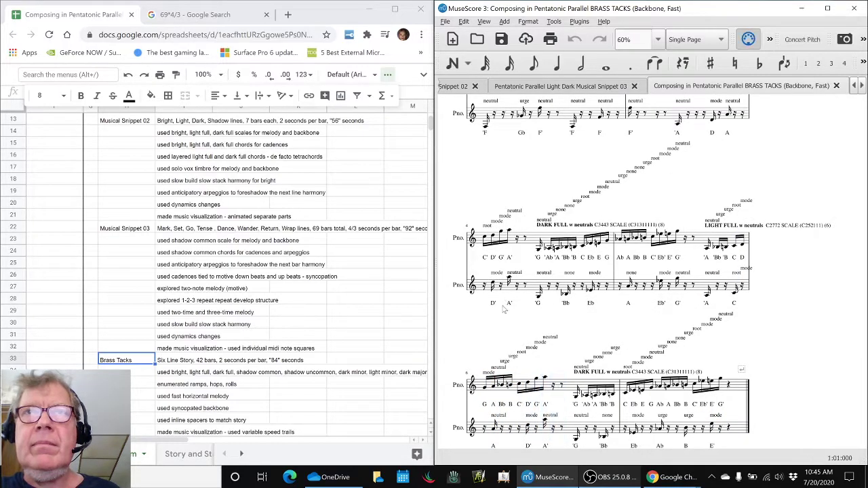
{"action": "left_click", "coordinate": [184, 361]}
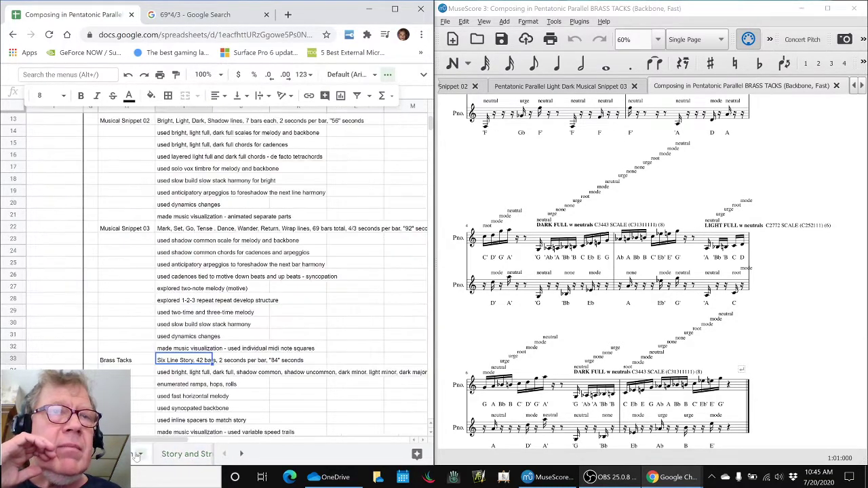
{"action": "scroll", "scroll_direction": "down", "scroll_amount": 3}
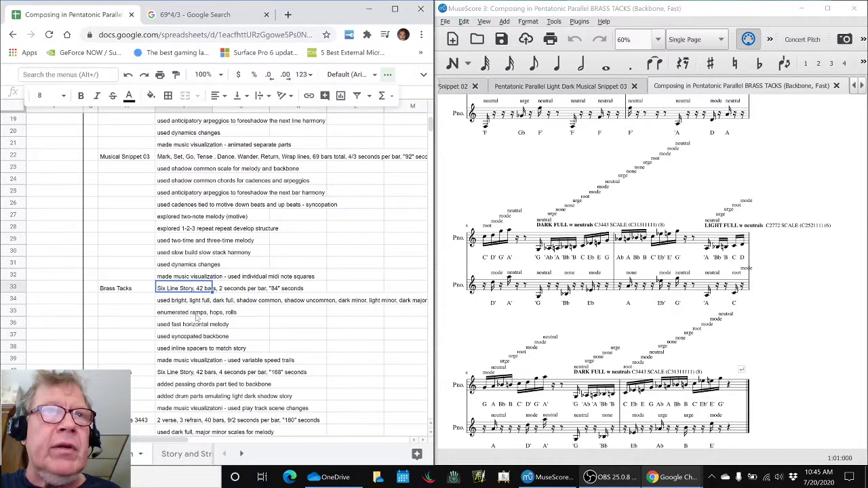
{"action": "left_click", "coordinate": [184, 312]}
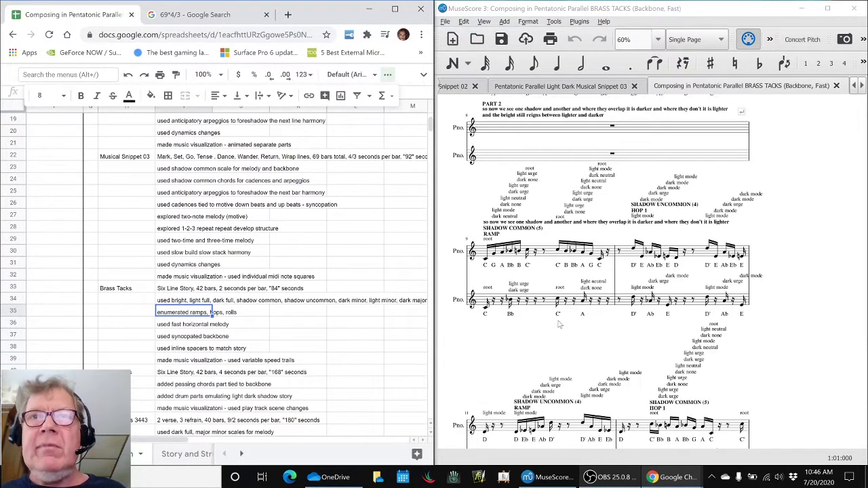
Play through the Brass Tacks score and load the BRASS BEATS (Chords, Drums, Slow) score.
{"action": "scroll", "scroll_direction": "down", "scroll_amount": 3}
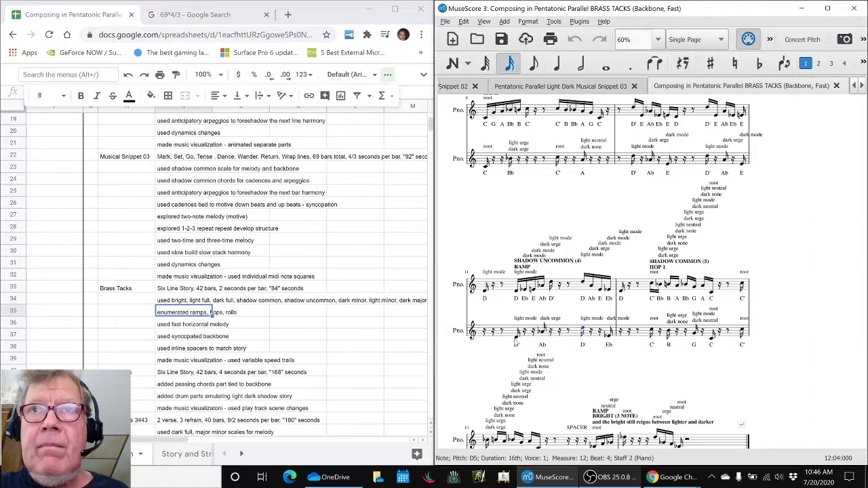
{"action": "left_click", "coordinate": [484, 364]}
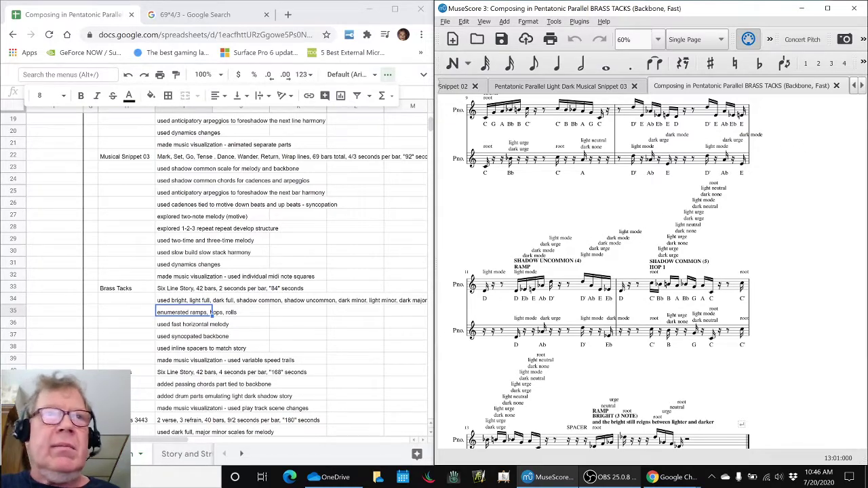
{"action": "left_click", "coordinate": [128, 372]}
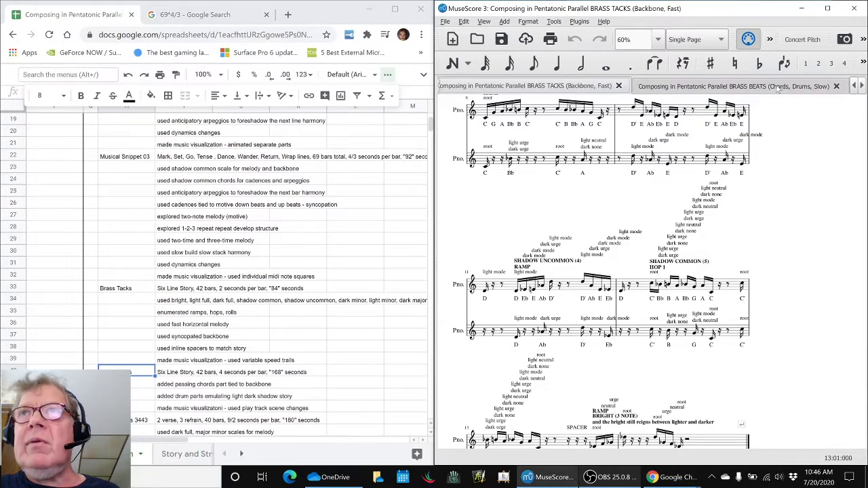
Show the Brass Beats score, note the added passing chords line, and select a rest.
{"action": "left_click", "coordinate": [733, 85]}
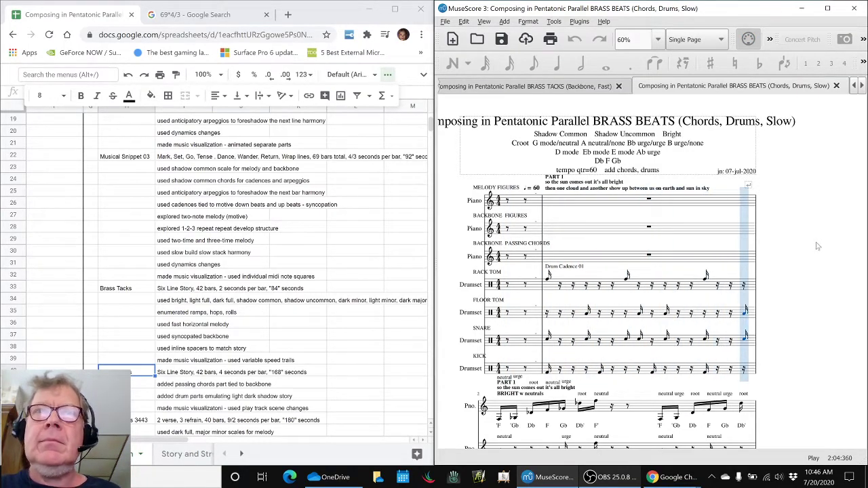
{"action": "scroll", "scroll_direction": "down", "scroll_amount": 3}
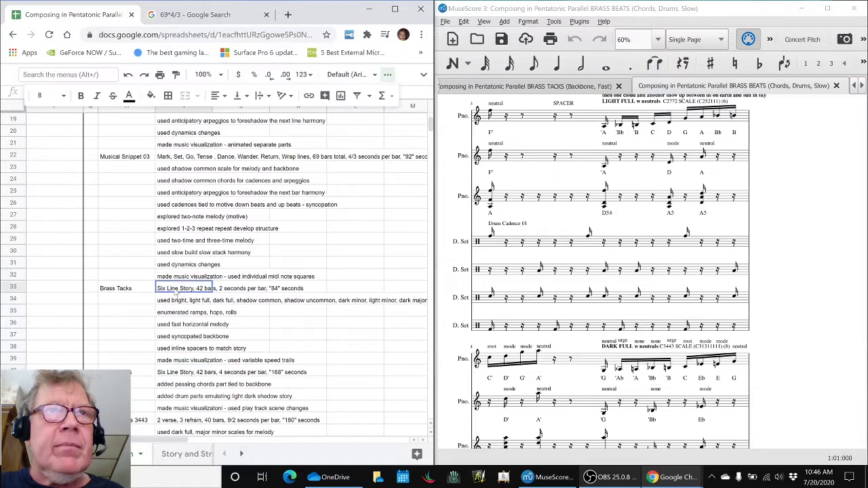
{"action": "left_click", "coordinate": [183, 372]}
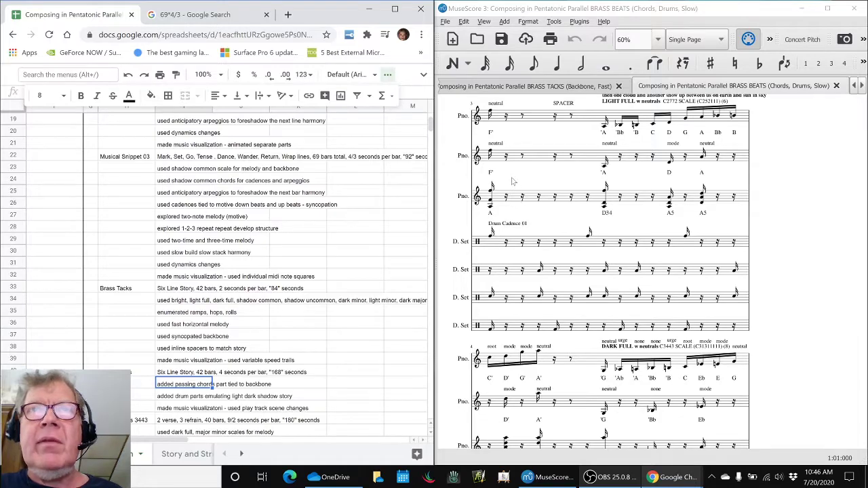
{"action": "left_click", "coordinate": [604, 165]}
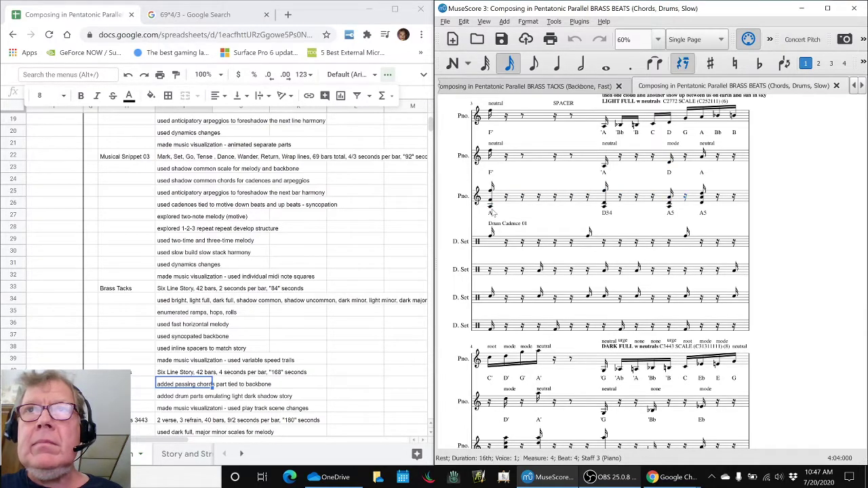
Look through the drum staves and bring up the THREE PILLARS 3443 melodies score.
{"action": "scroll", "scroll_direction": "down", "scroll_amount": 3}
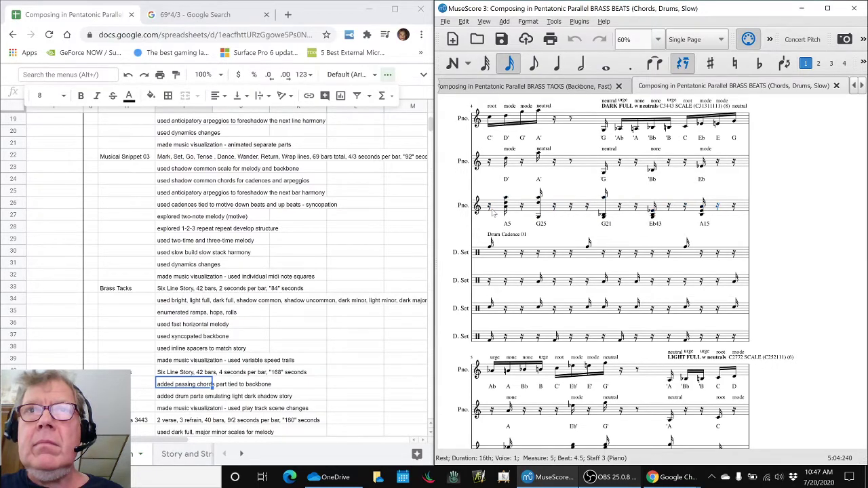
{"action": "scroll", "scroll_direction": "down", "scroll_amount": 3}
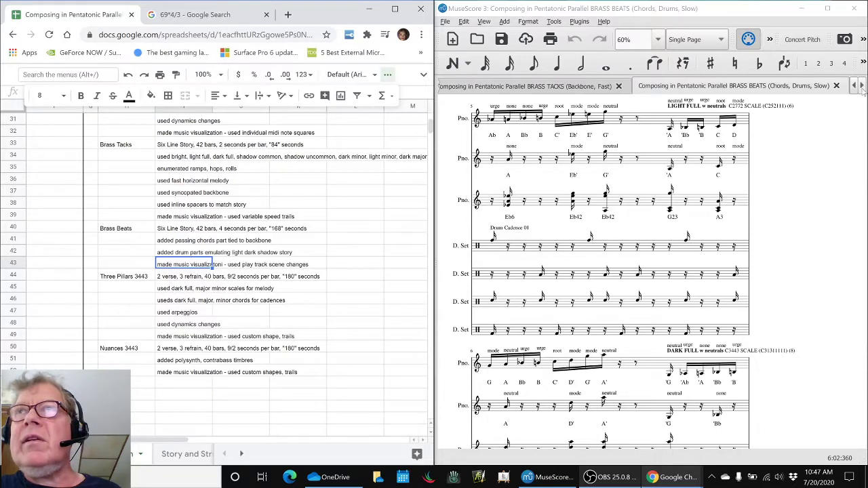
{"action": "left_click", "coordinate": [730, 86]}
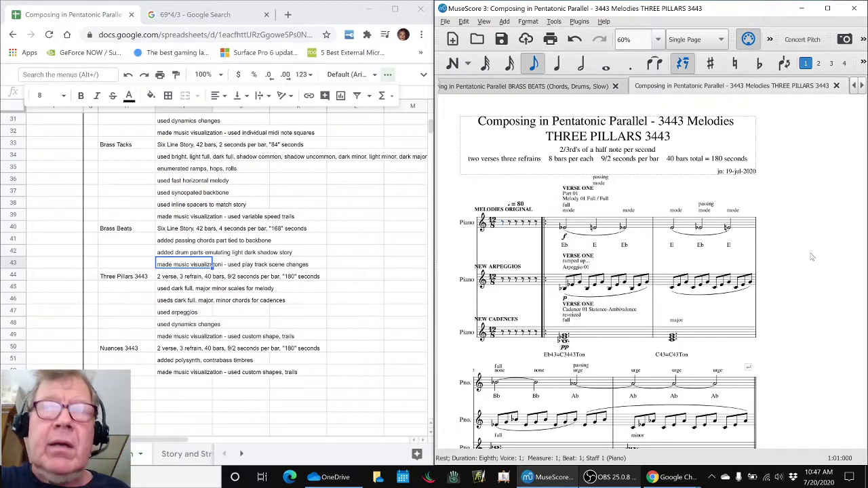
{"action": "left_click", "coordinate": [502, 223]}
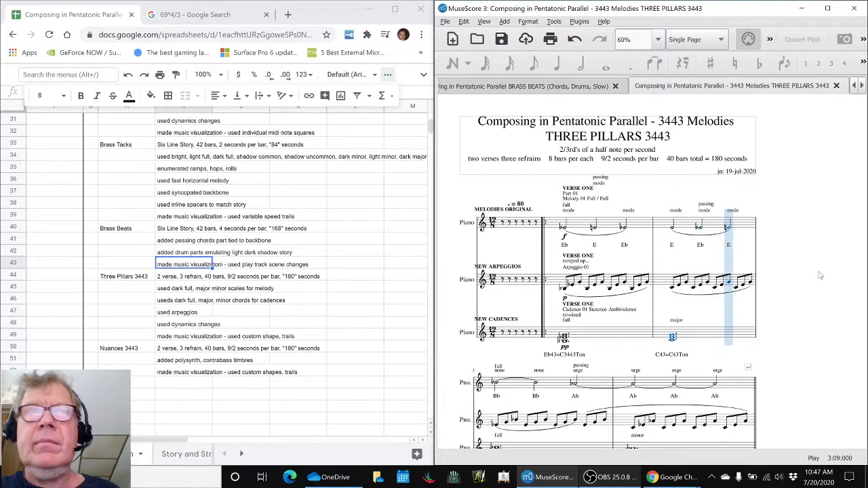
{"action": "scroll", "scroll_direction": "down", "scroll_amount": 3}
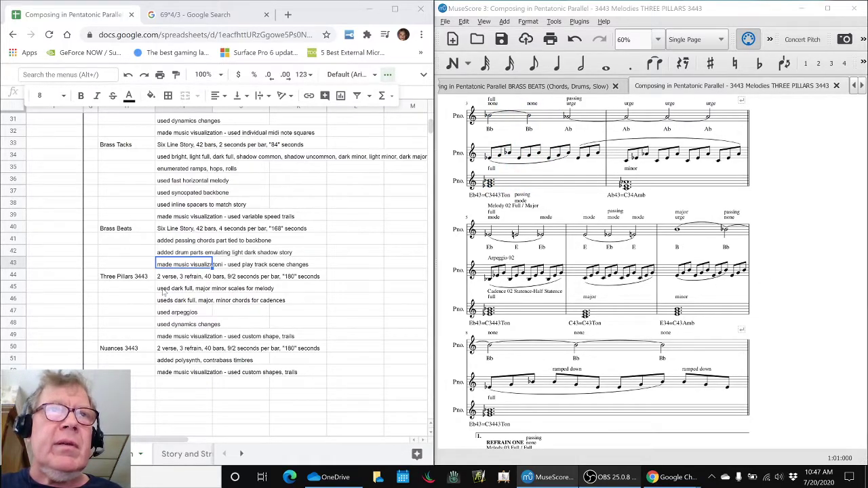
{"action": "left_click", "coordinate": [183, 287]}
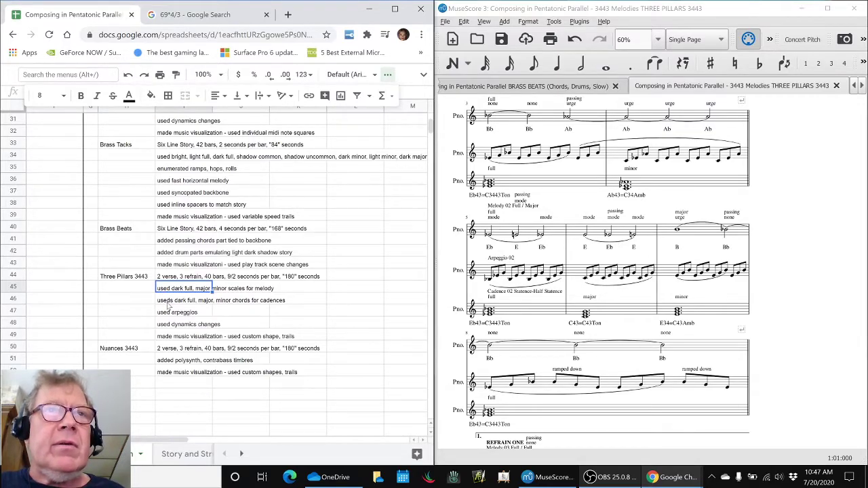
{"action": "left_click", "coordinate": [184, 312]}
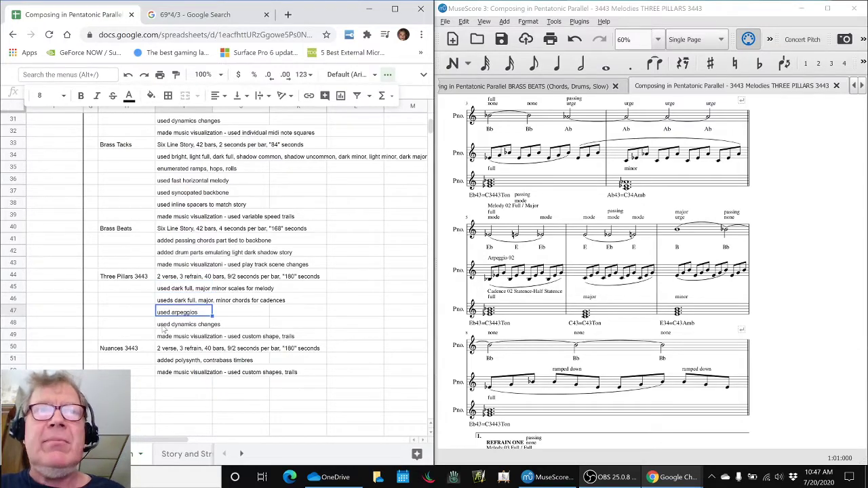
{"action": "left_click", "coordinate": [183, 323]}
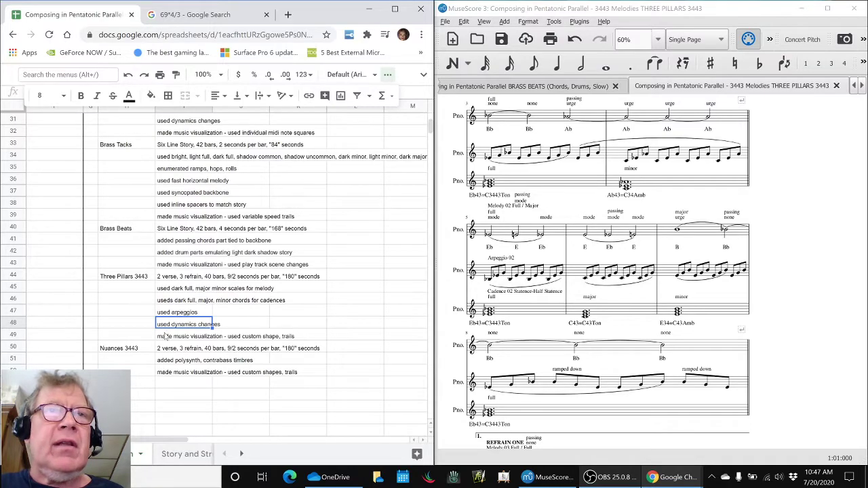
{"action": "left_click", "coordinate": [183, 337]}
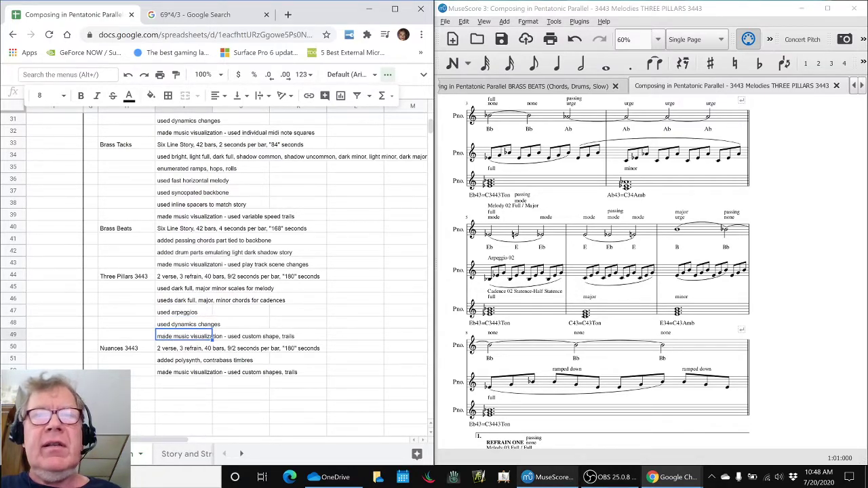
{"action": "mouse_move", "coordinate": [175, 51]}
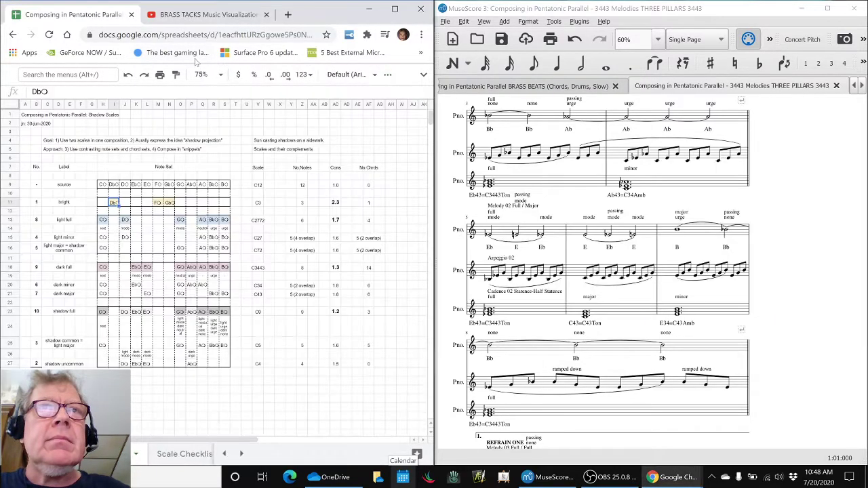
{"action": "left_click", "coordinate": [206, 14]}
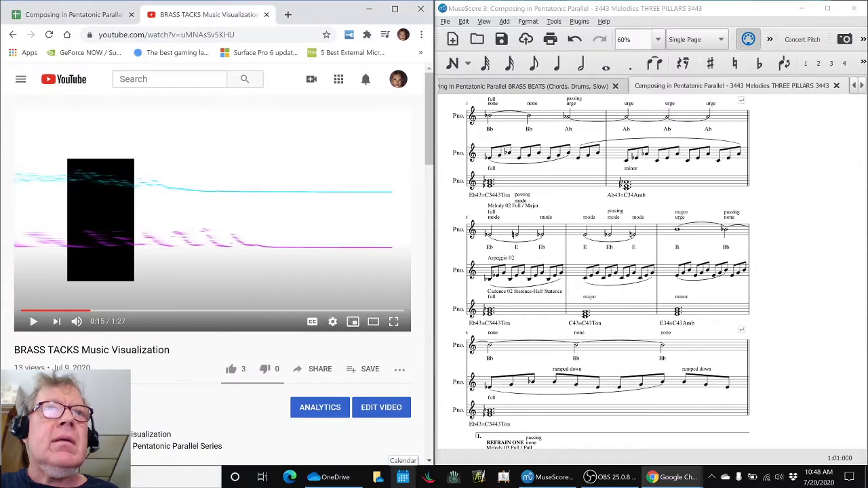
{"action": "left_click", "coordinate": [13, 36]}
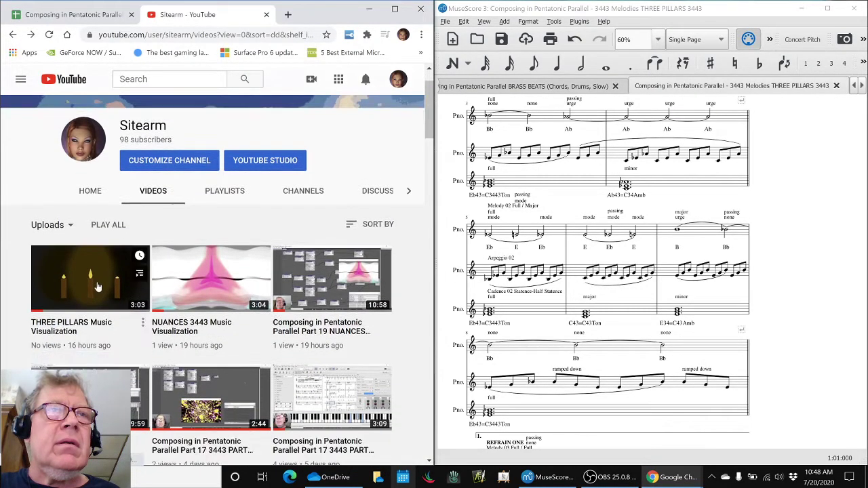
{"action": "left_click", "coordinate": [89, 278]}
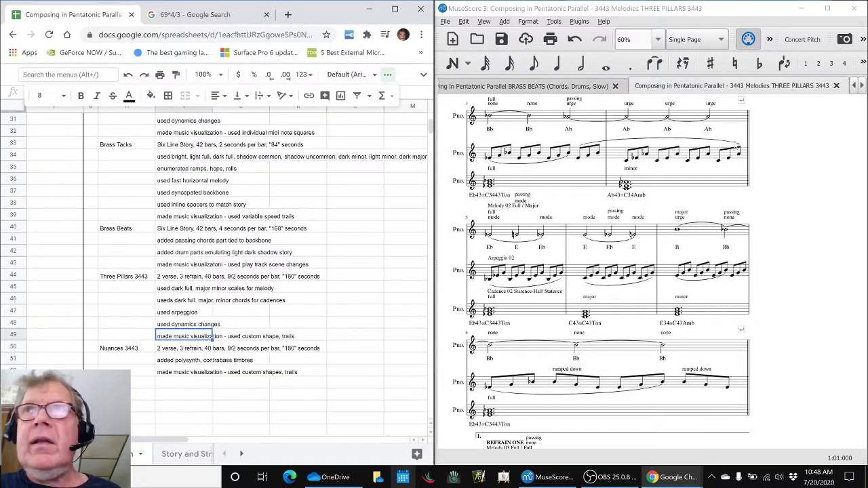
Show the NUANCES 3443 score at its polysynth timbres note and play it through.
{"action": "left_click", "coordinate": [739, 87]}
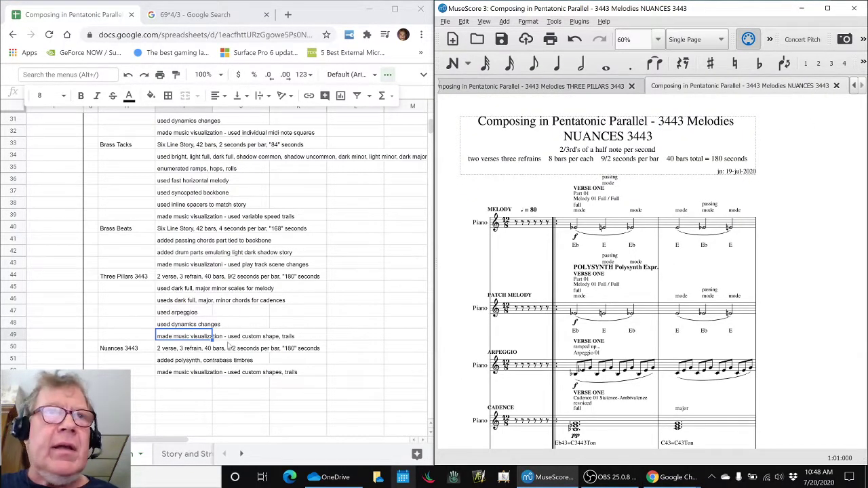
{"action": "left_click", "coordinate": [183, 359]}
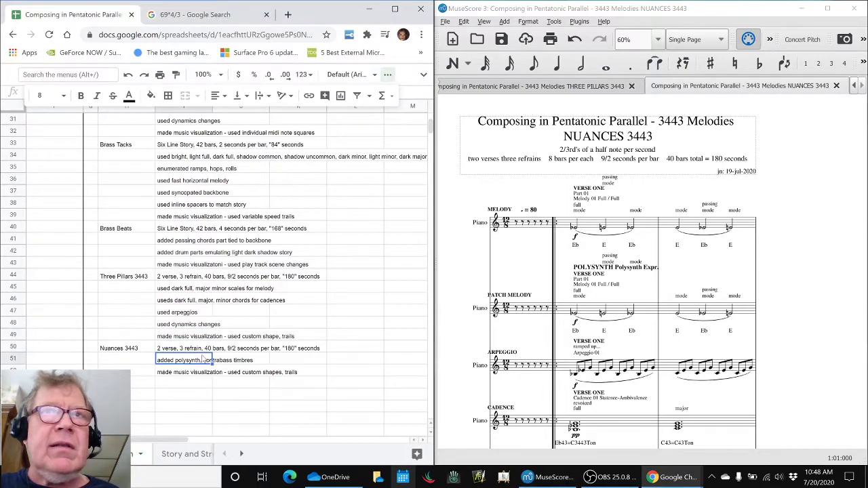
{"action": "mouse_move", "coordinate": [302, 292]}
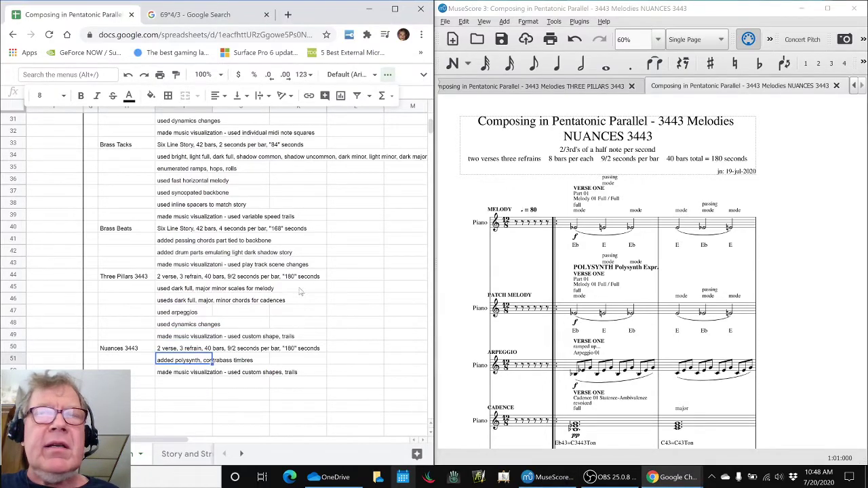
{"action": "scroll", "scroll_direction": "down", "scroll_amount": 3}
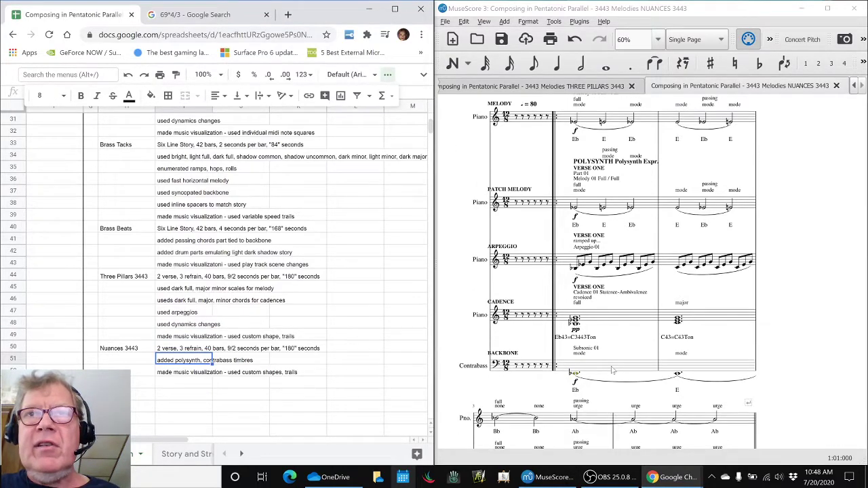
{"action": "key", "text": "space"}
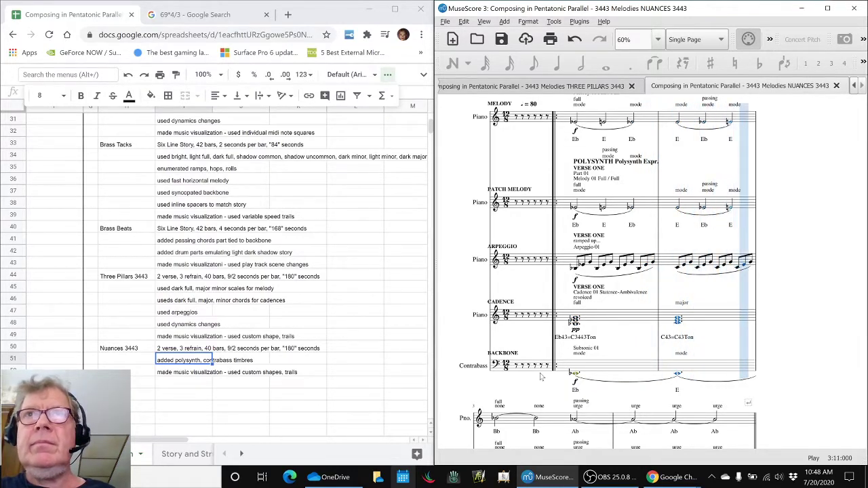
{"action": "scroll", "scroll_direction": "down", "scroll_amount": 3}
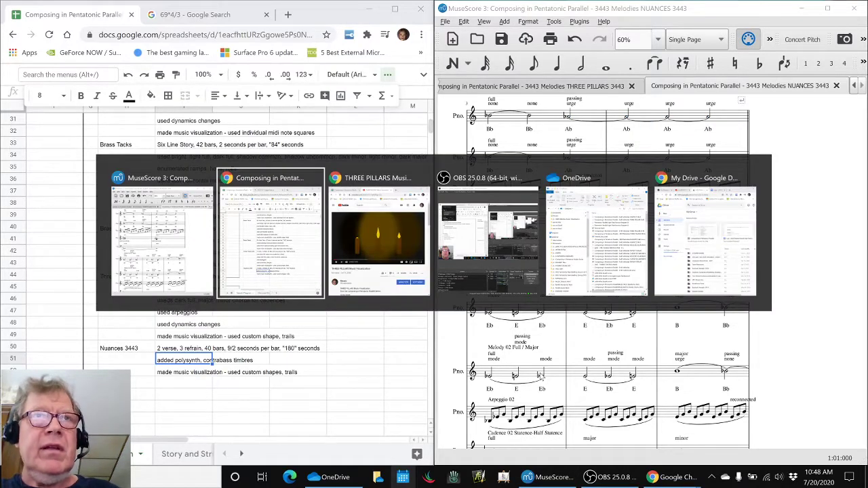
{"action": "left_click", "coordinate": [377, 233]}
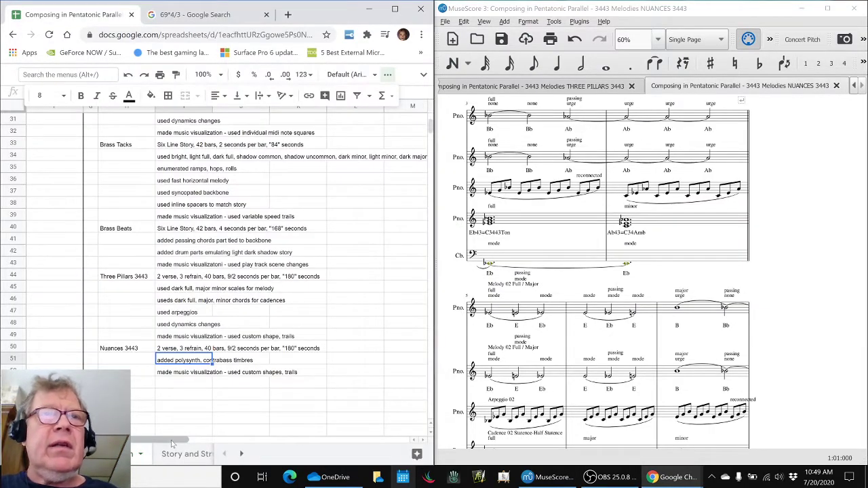
Scroll the notes back to the top ideas table and Work to Date entries.
{"action": "scroll", "scroll_direction": "up", "scroll_amount": 3}
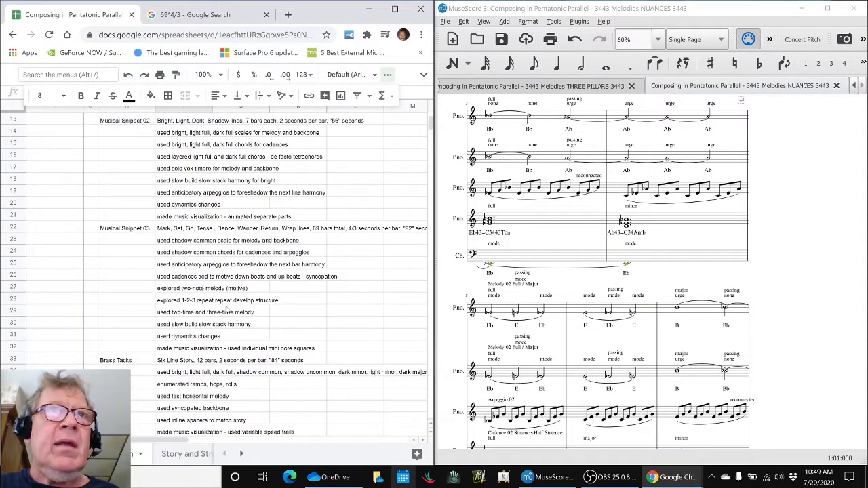
{"action": "scroll", "scroll_direction": "up", "scroll_amount": 3}
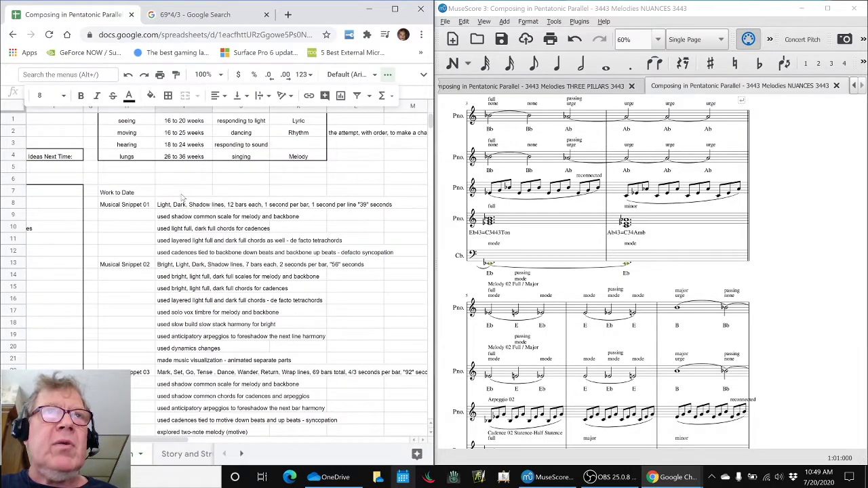
Enter 'Musical Structure, Duration, Techniques, Build' in the cell beside Work to Date.
{"action": "left_click", "coordinate": [184, 190]}
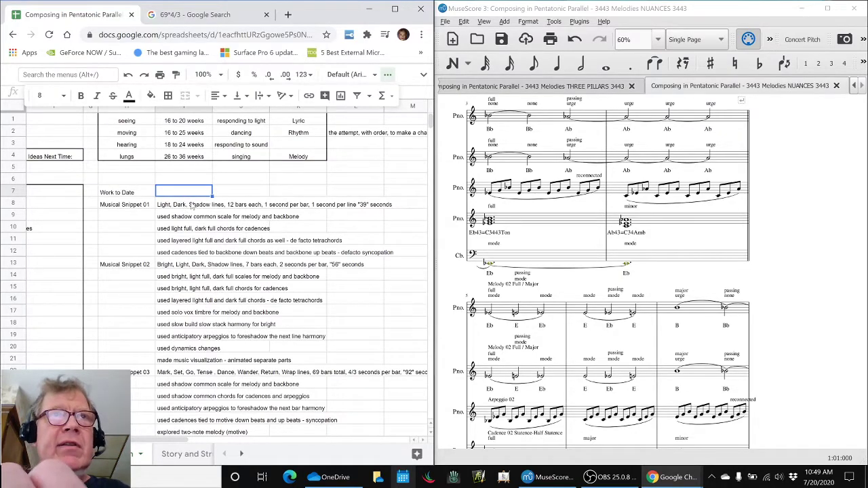
{"action": "type", "text": "Music"}
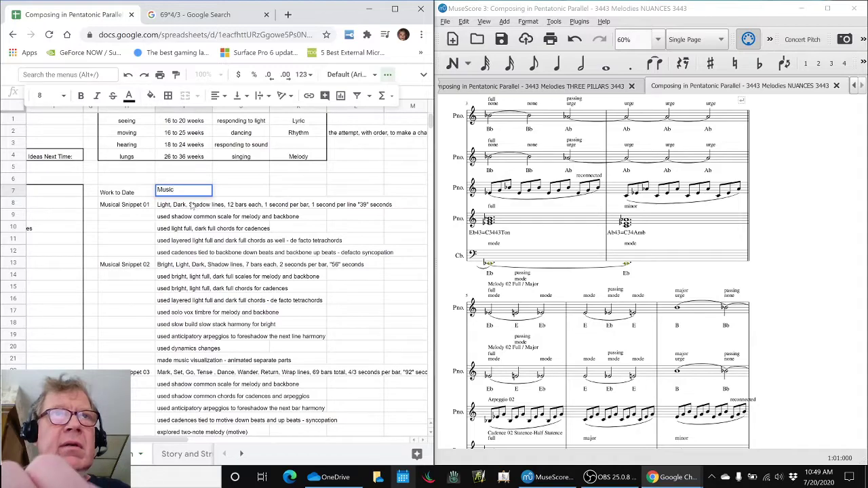
{"action": "type", "text": "Musical Strug"}
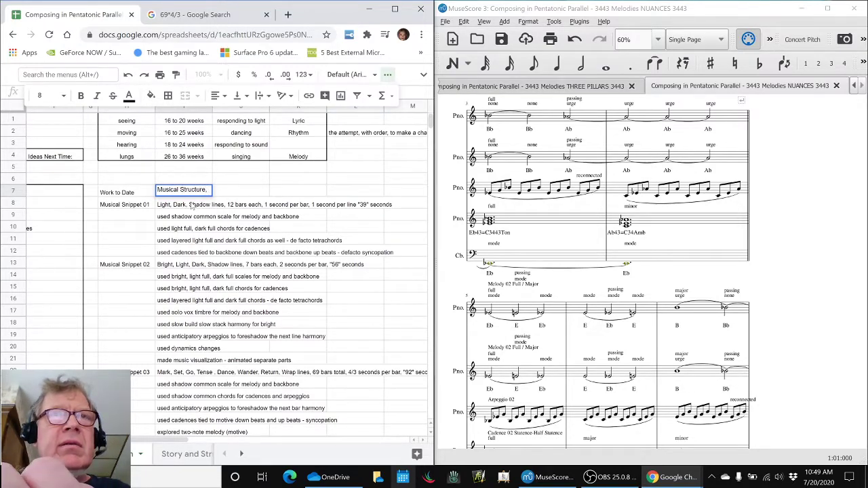
{"action": "type", "text": "Duration,"}
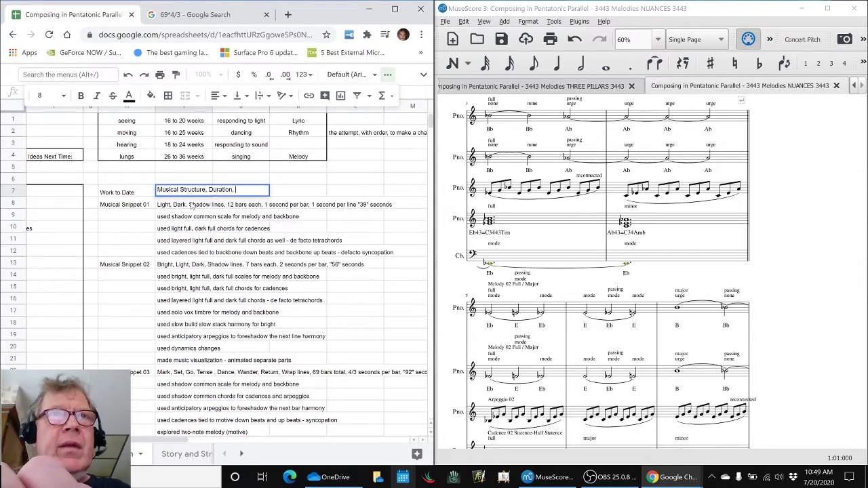
{"action": "type", "text": "Techniques"}
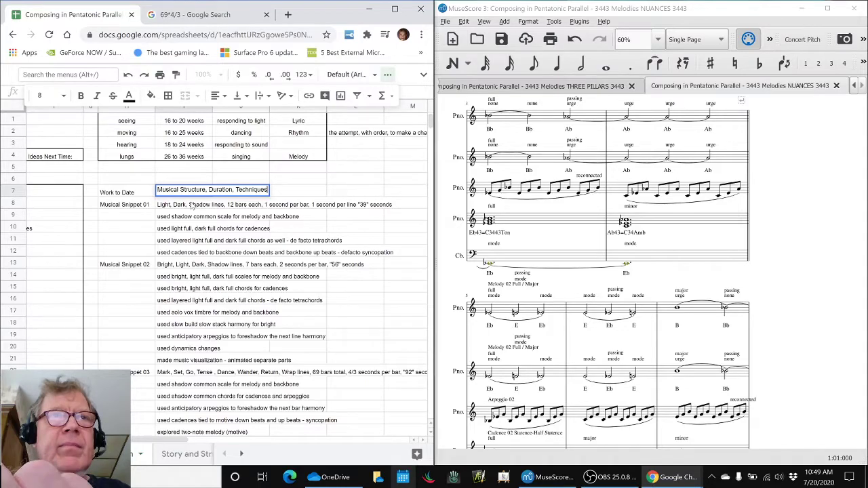
{"action": "type", "text": ", Build"}
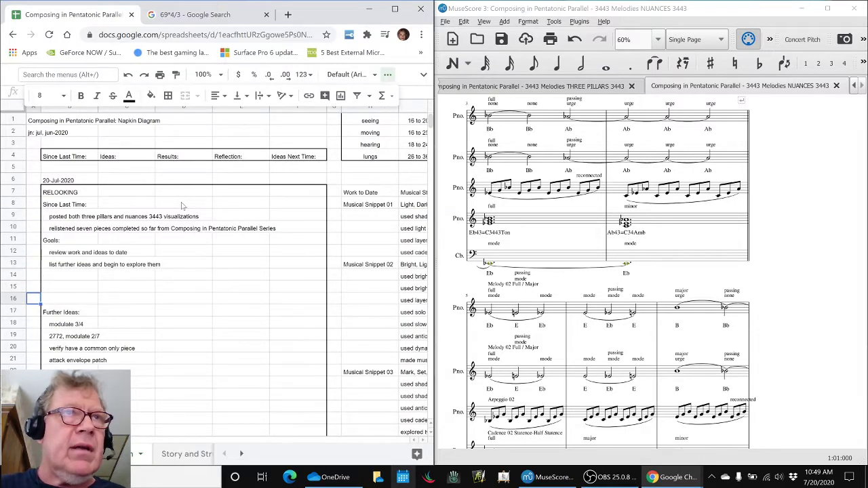
{"action": "left_click", "coordinate": [66, 324]}
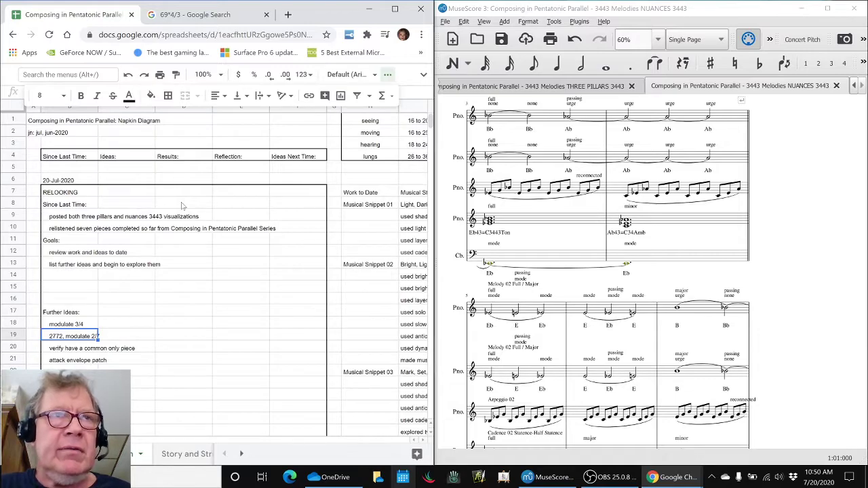
{"action": "left_click", "coordinate": [67, 323]}
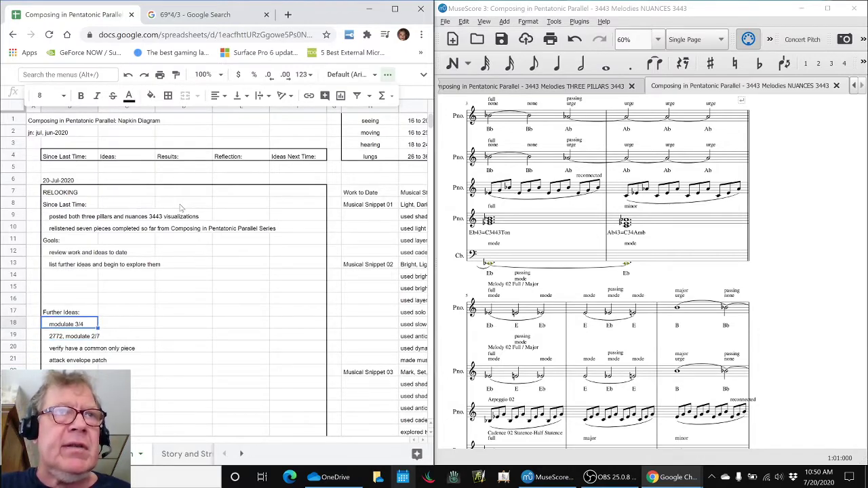
{"action": "left_click", "coordinate": [73, 337]}
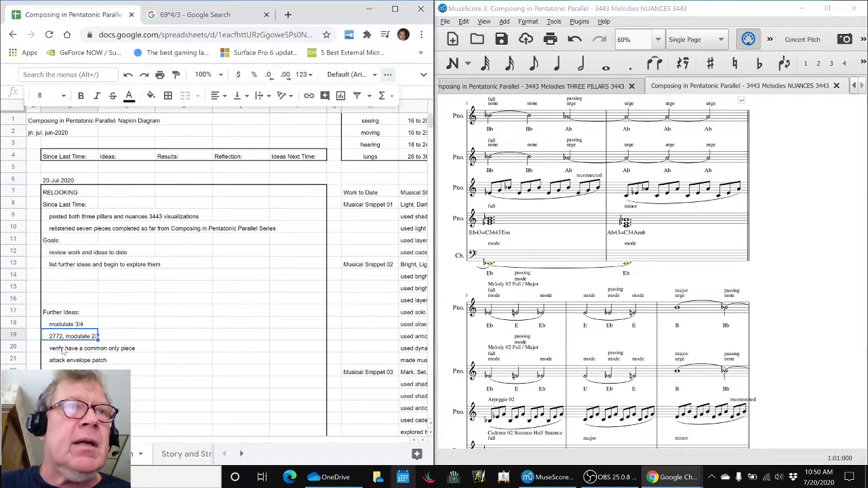
{"action": "left_click", "coordinate": [92, 347]}
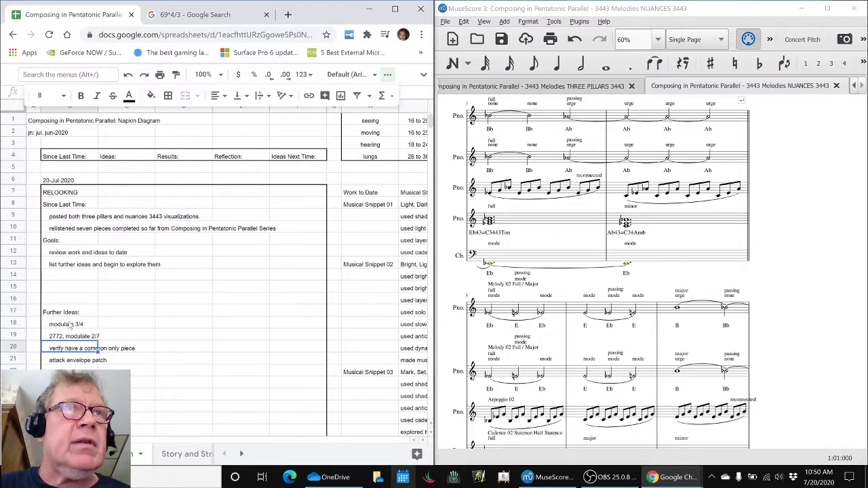
Enter a Results heading and a summary of structures, durations, techniques and builds used to date.
{"action": "left_click", "coordinate": [71, 274]}
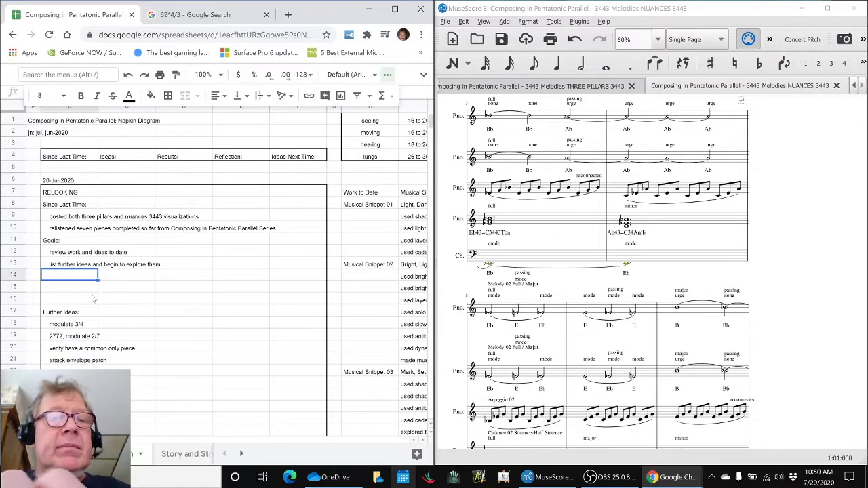
{"action": "type", "text": "Results"}
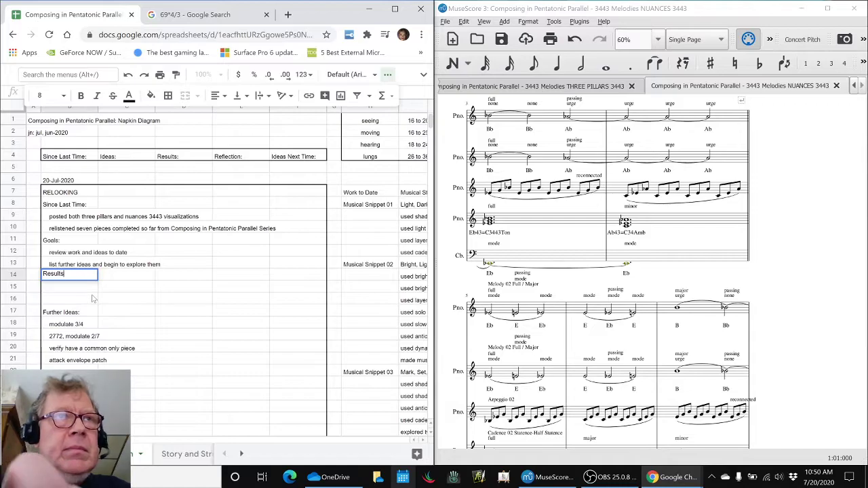
{"action": "type", "text": "summarized"}
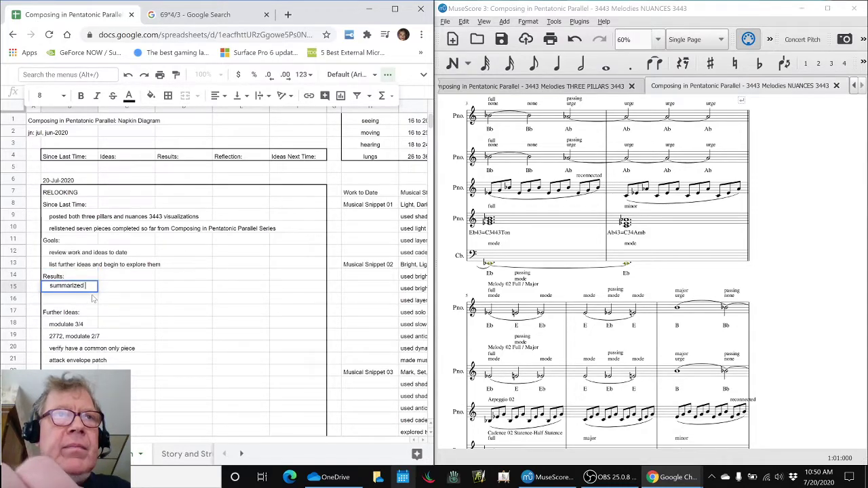
{"action": "type", "text": "structures,"}
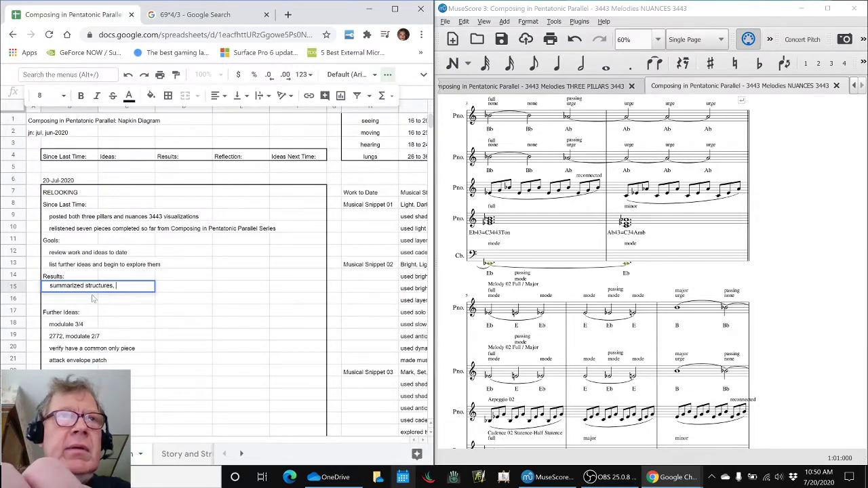
{"action": "type", "text": "tec"}
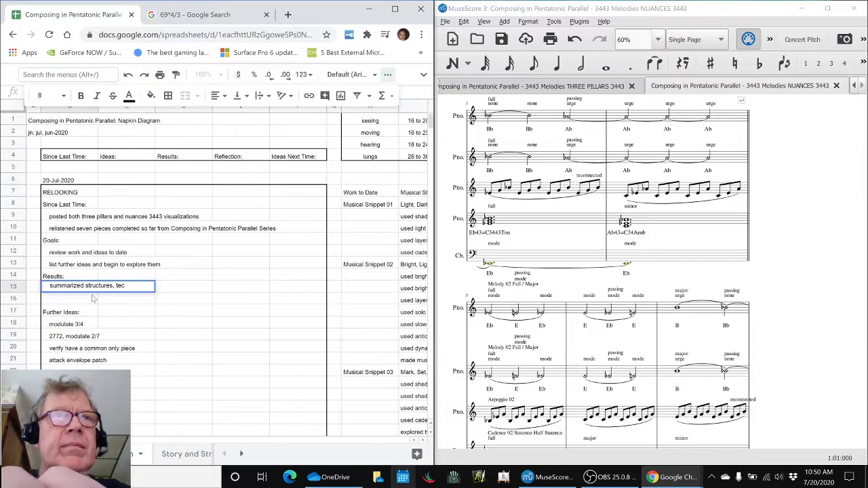
{"action": "type", "text": "durationa"}
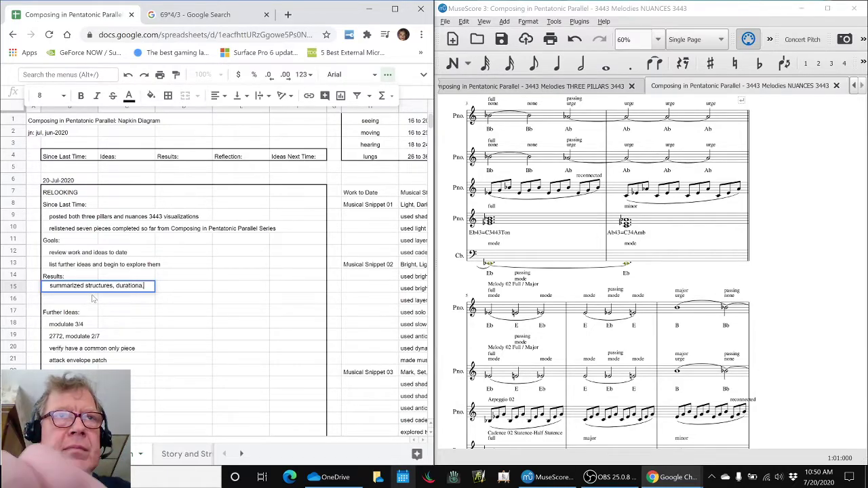
{"action": "type", "text": "t"}
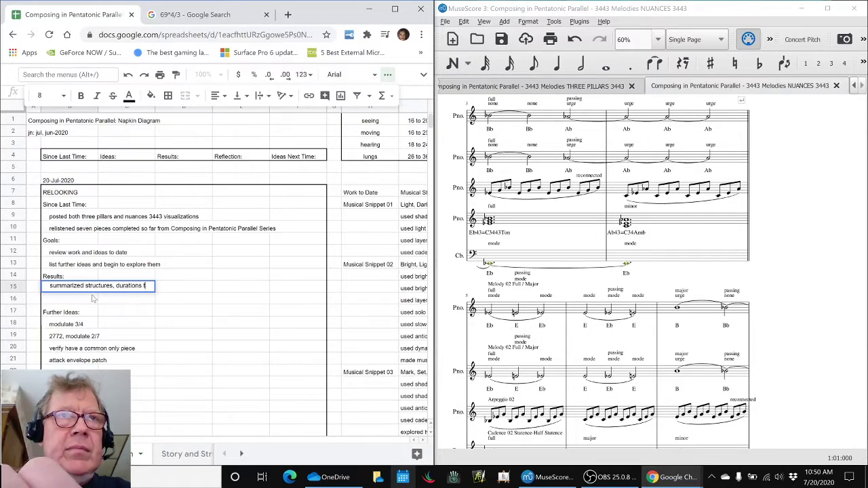
{"action": "type", "text": "techniques,"}
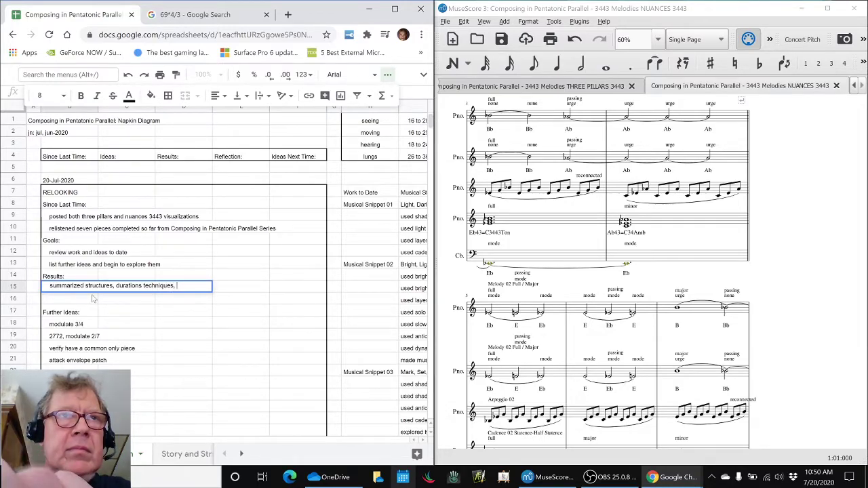
{"action": "type", "text": "builds used to date"}
{"action": "left_click", "coordinate": [127, 298]}
{"action": "type", "text": "verified have a shadow common only piece"}
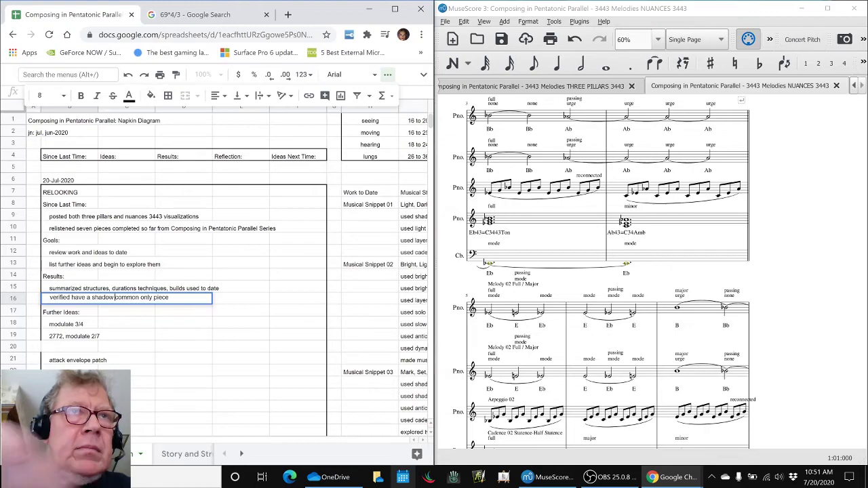
Remove the empty row above 'attack envelope patch' in the further-ideas list.
{"action": "left_click", "coordinate": [65, 323]}
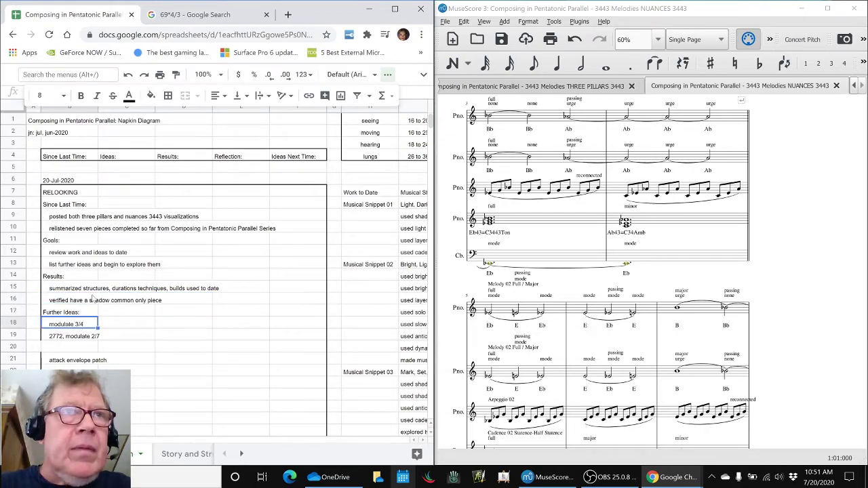
{"action": "left_click", "coordinate": [71, 347]}
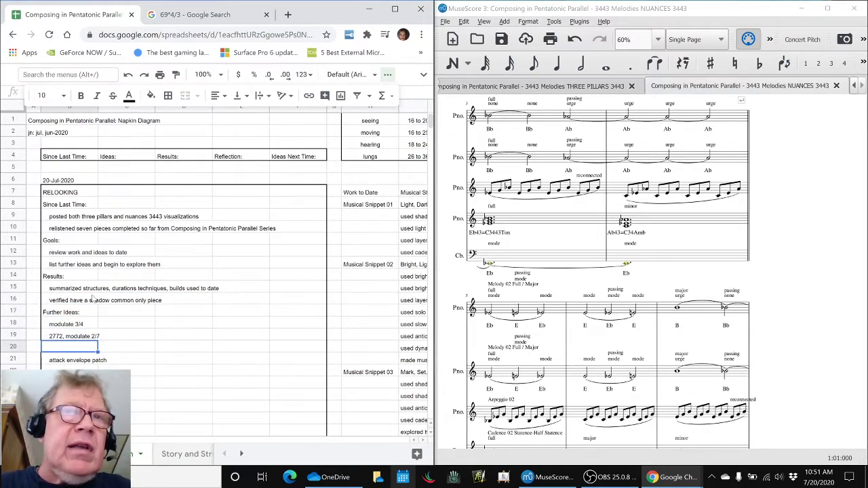
{"action": "left_click", "coordinate": [76, 360]}
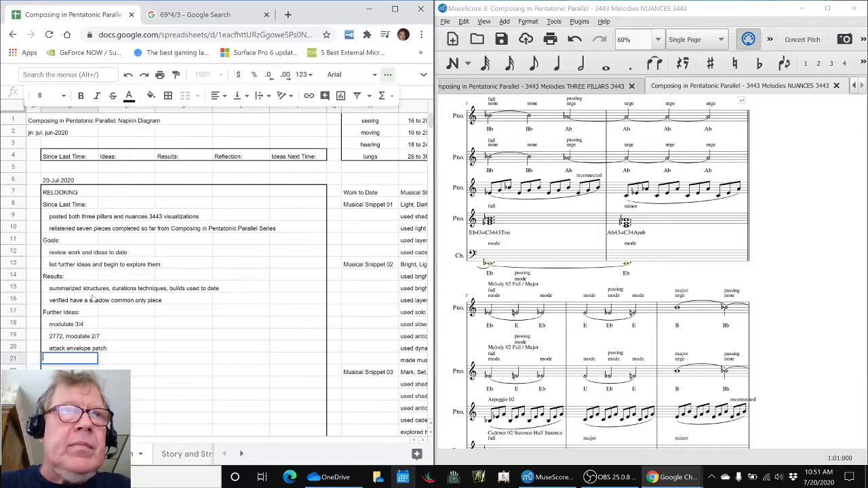
{"action": "left_click", "coordinate": [70, 336]}
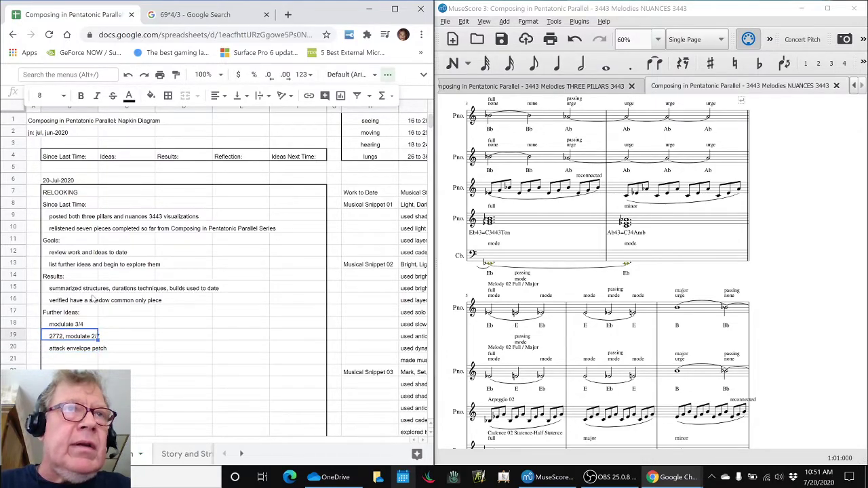
{"action": "left_click", "coordinate": [127, 324]}
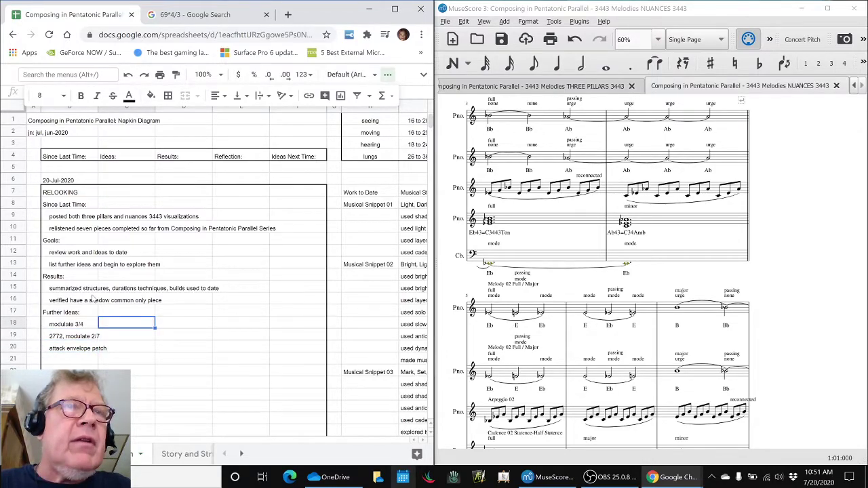
Add 'shadow full modulate?' as the last entry in the further-ideas list.
{"action": "left_click", "coordinate": [73, 336]}
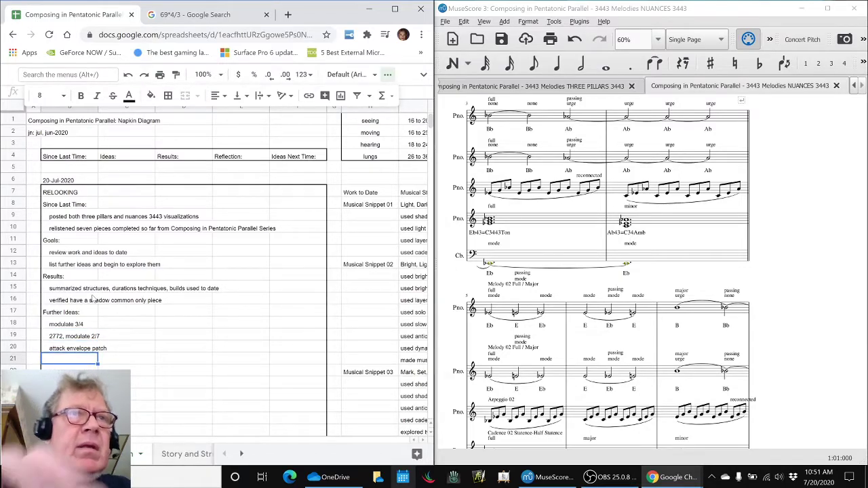
{"action": "type", "text": "s"}
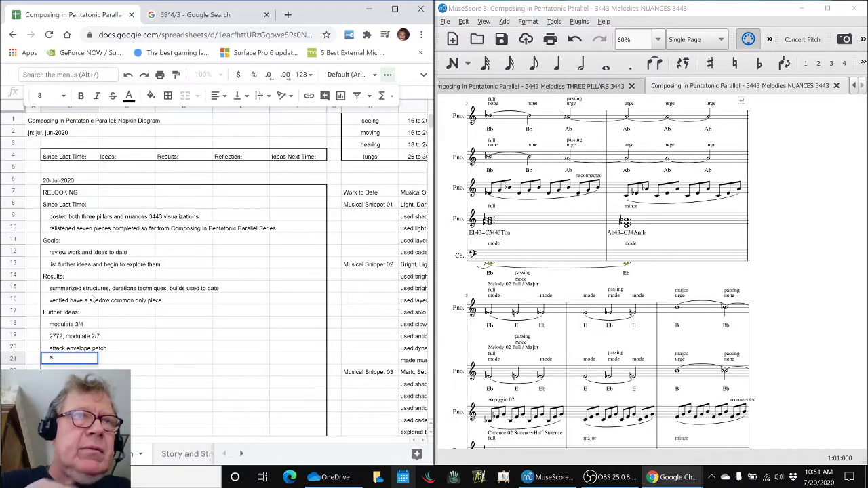
{"action": "type", "text": "hadd"}
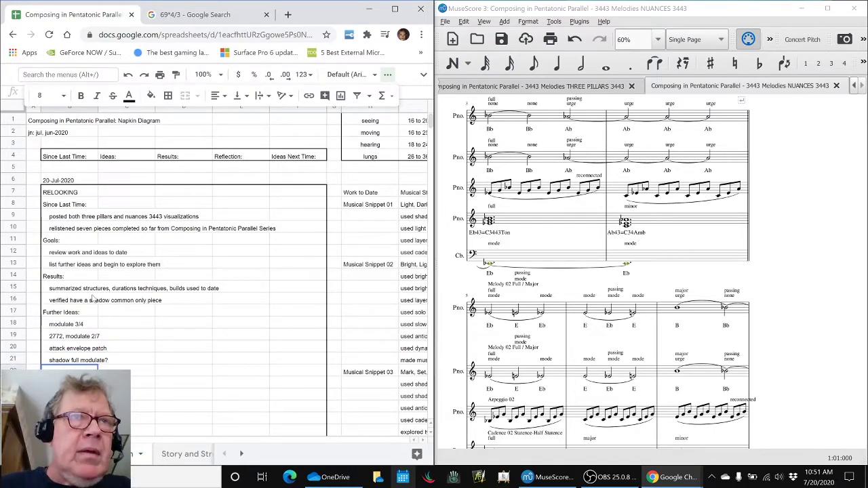
{"action": "left_click", "coordinate": [80, 359]}
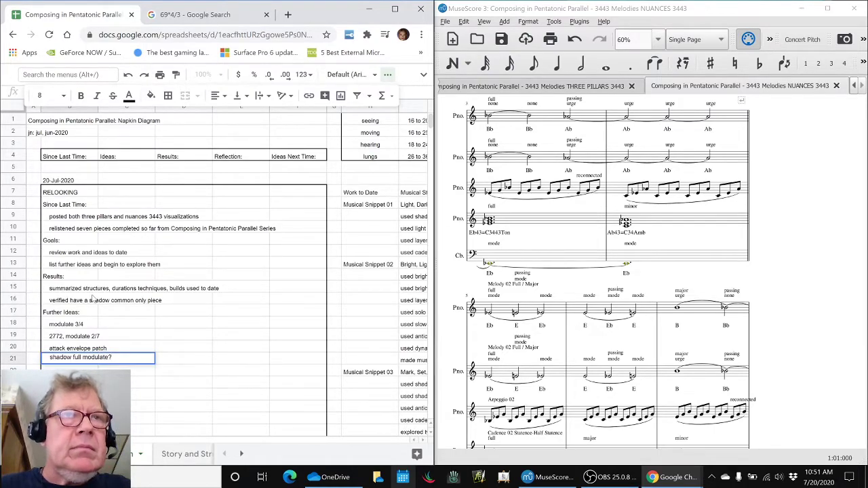